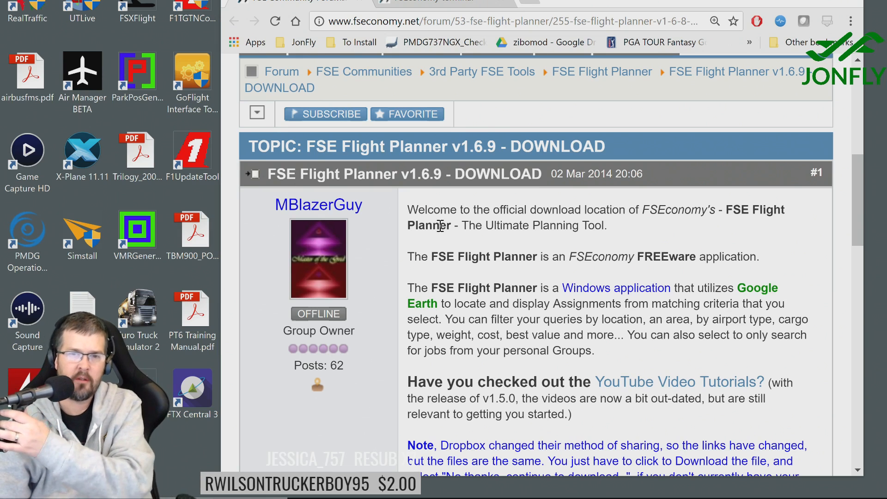
mouse_move(429, 278)
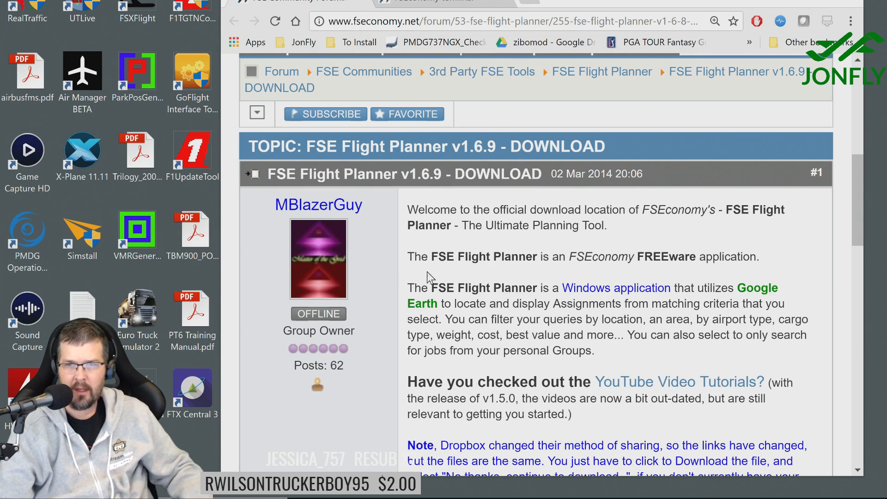
- Reach the full FSE Flight Planner v1.6.9 release download page
scroll("down", 3)
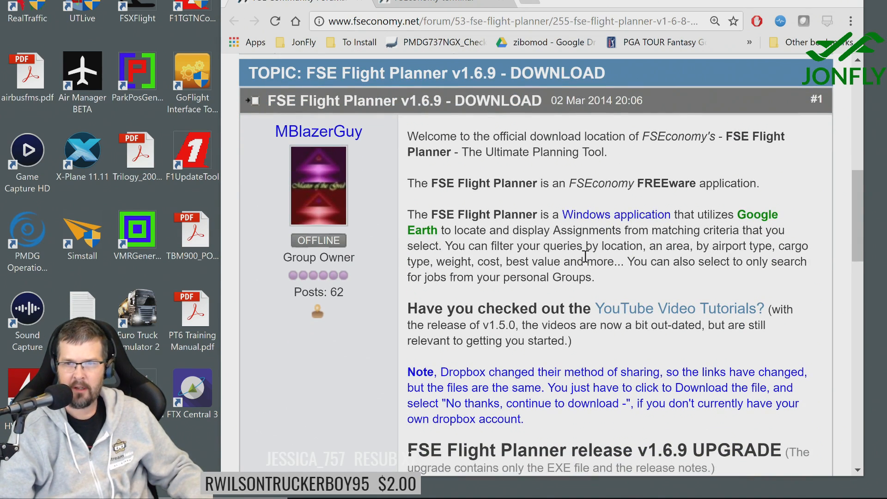
mouse_move(616, 195)
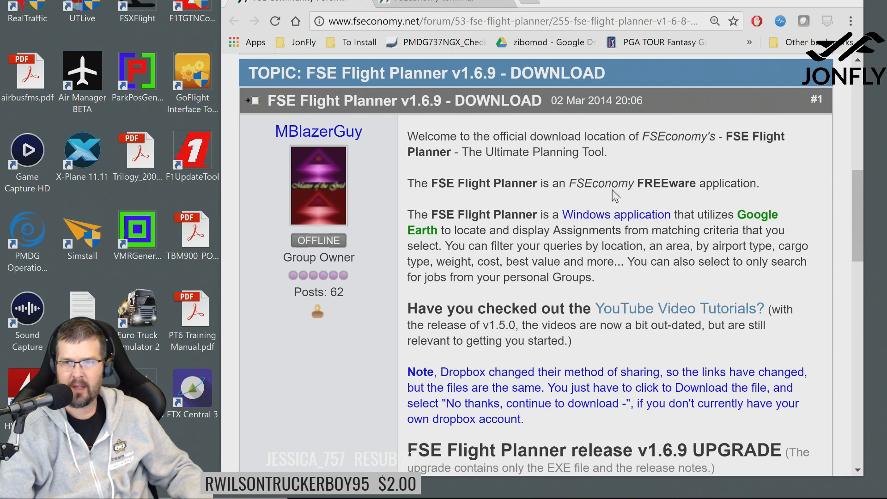
mouse_move(632, 216)
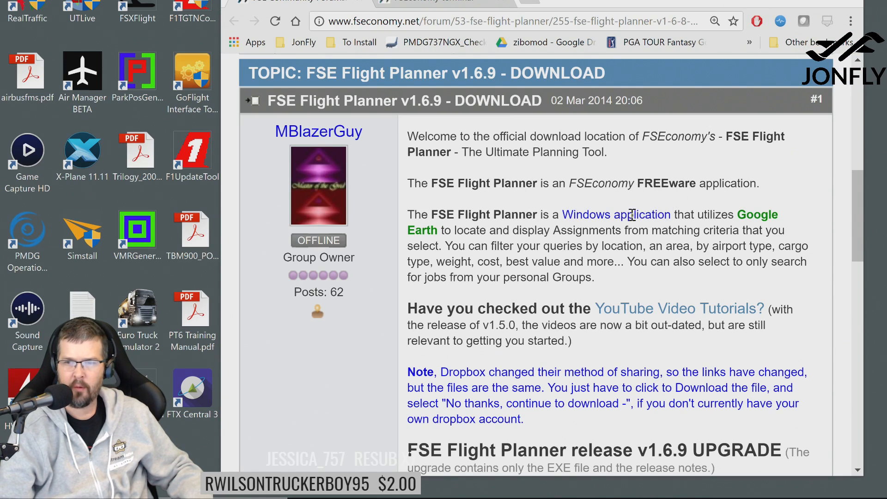
scroll("down", 3)
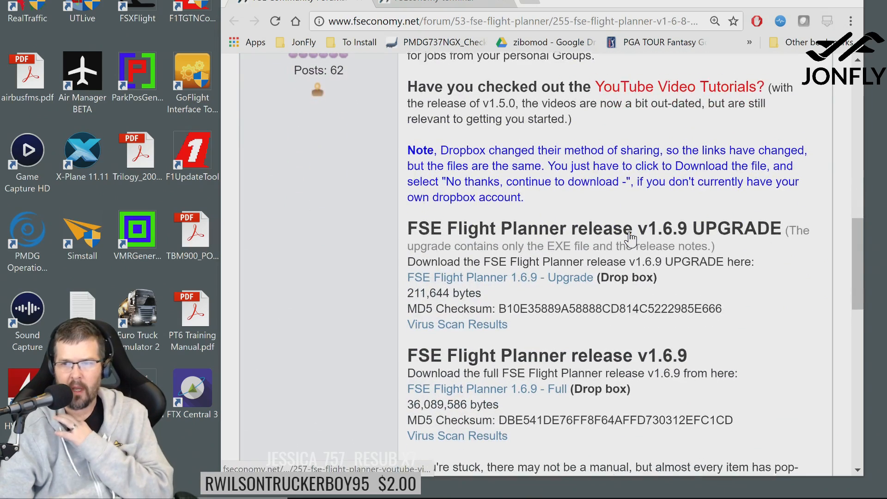
scroll("down", 3)
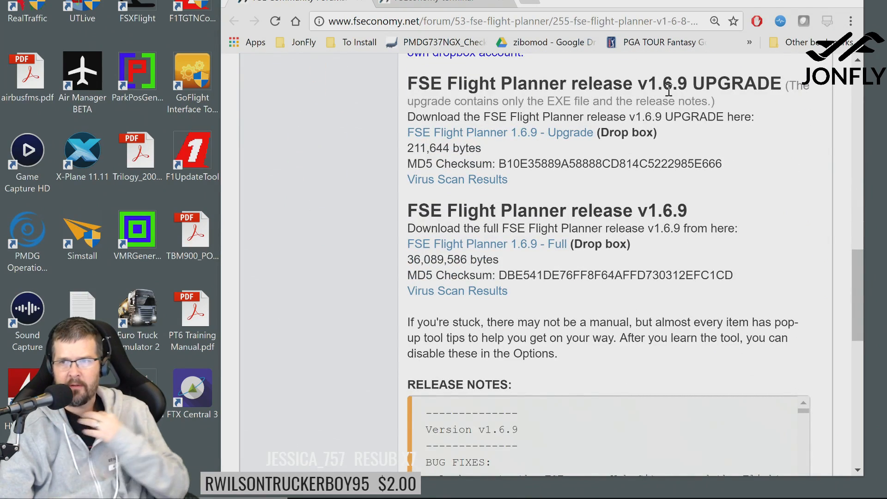
mouse_move(497, 97)
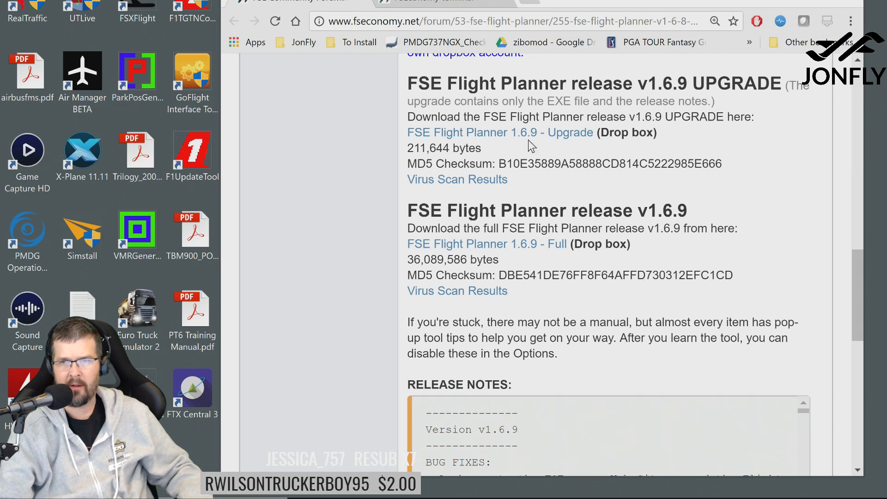
mouse_move(474, 202)
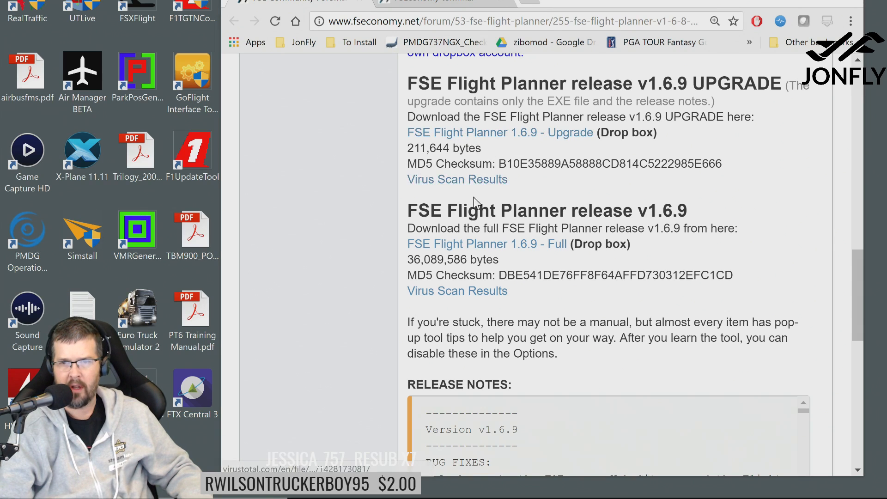
scroll("down", 3)
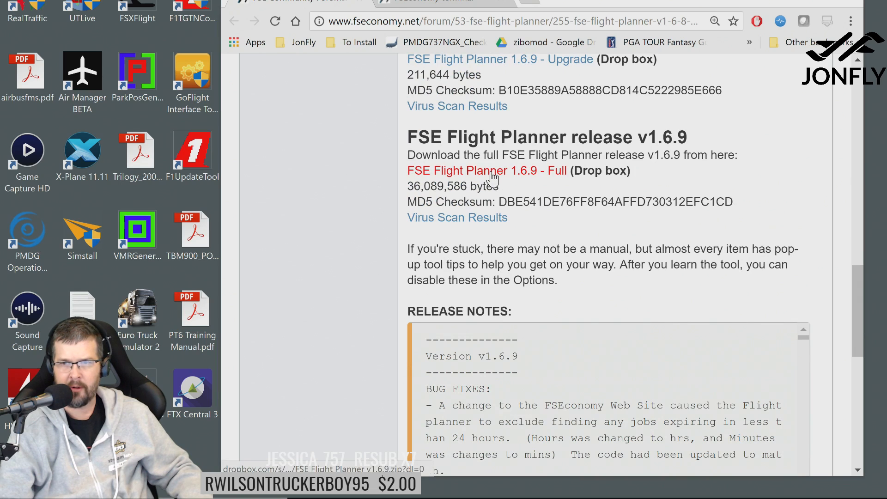
mouse_move(426, 187)
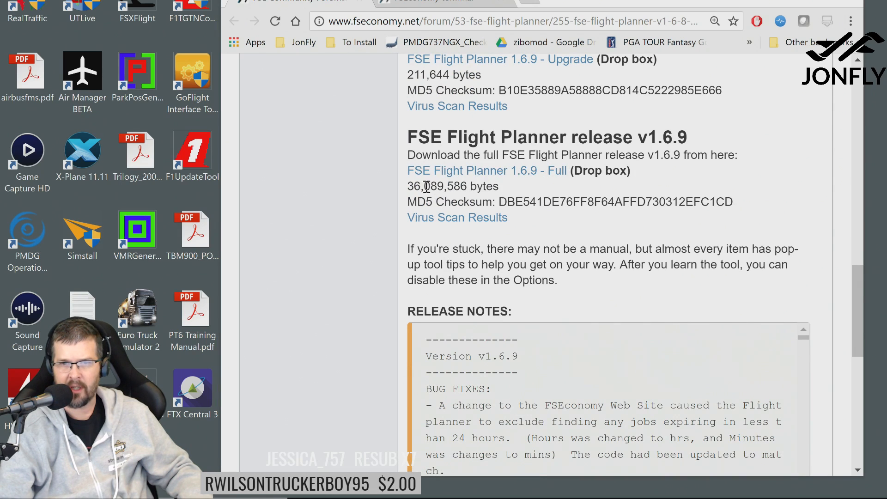
left_click(474, 170)
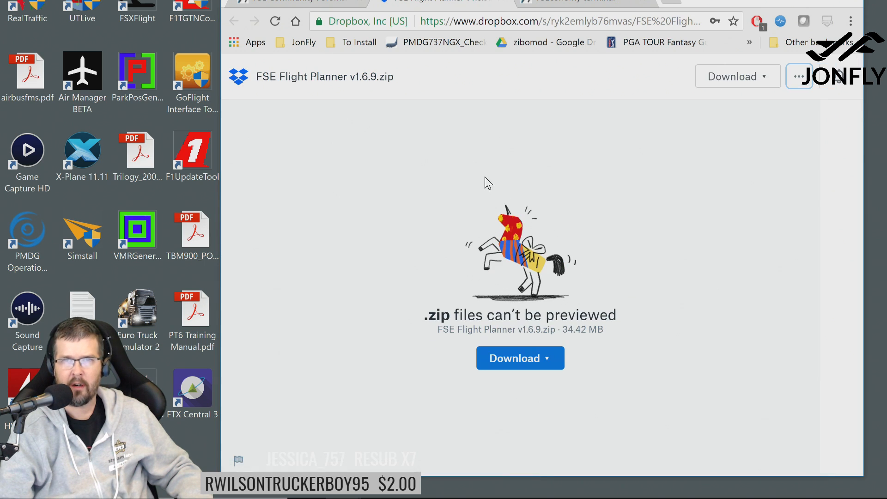
left_click(799, 77)
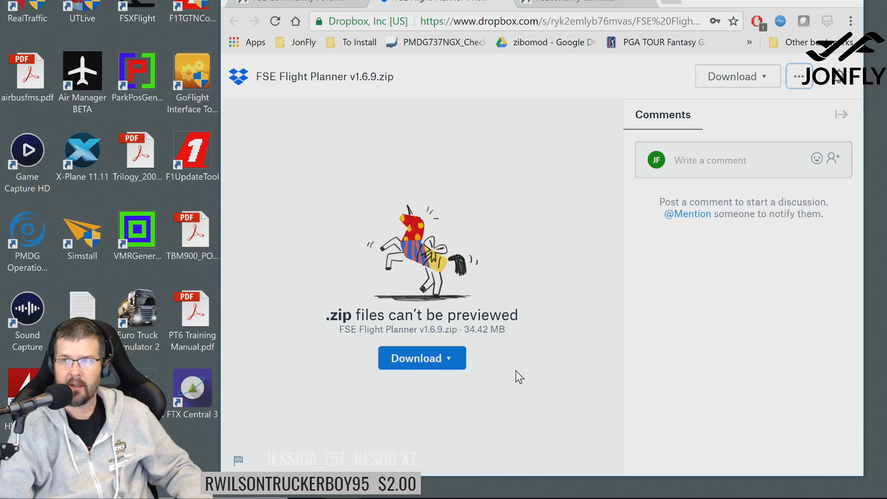
- Download FSE Flight Planner v1.6.9.zip directly from Dropbox and show its shelf options
left_click(421, 358)
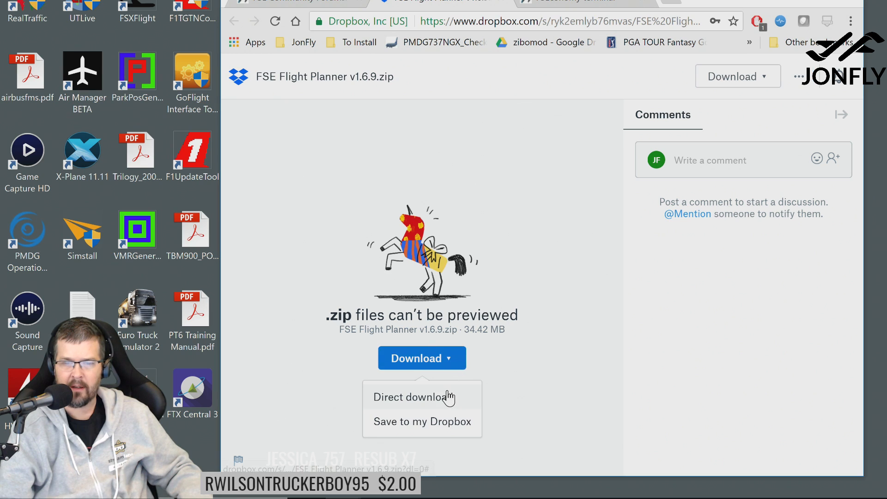
left_click(411, 396)
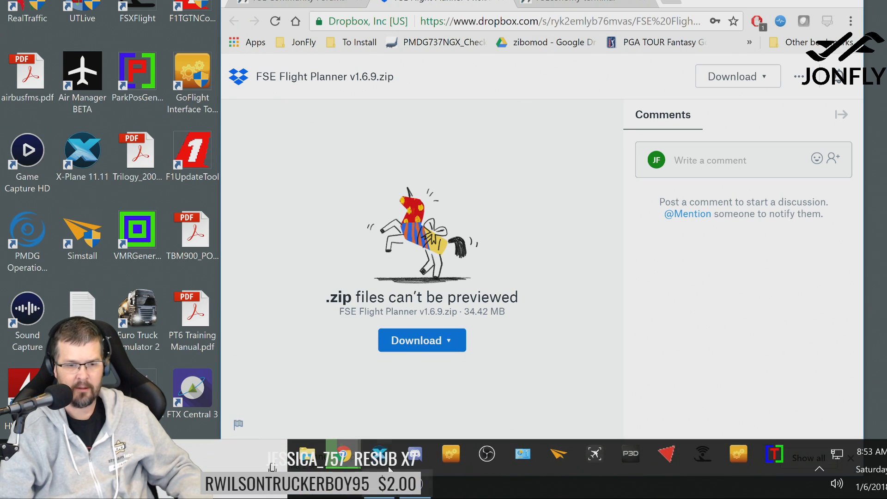
left_click(415, 340)
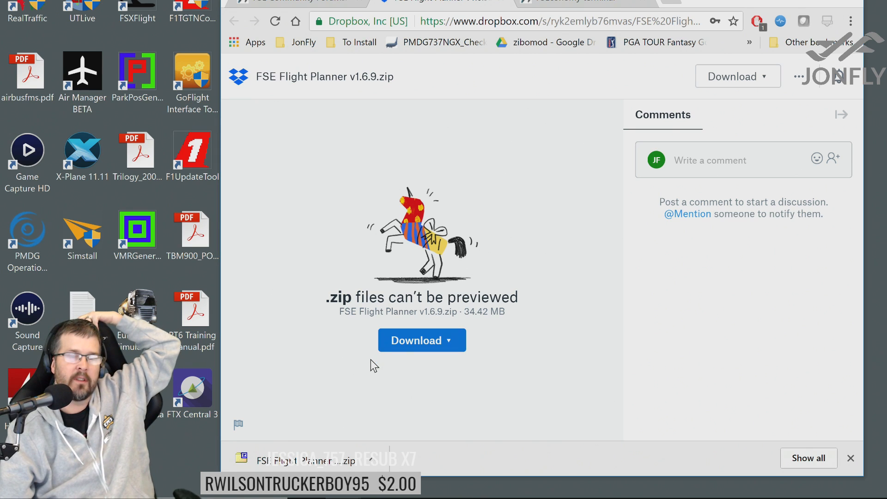
mouse_move(376, 470)
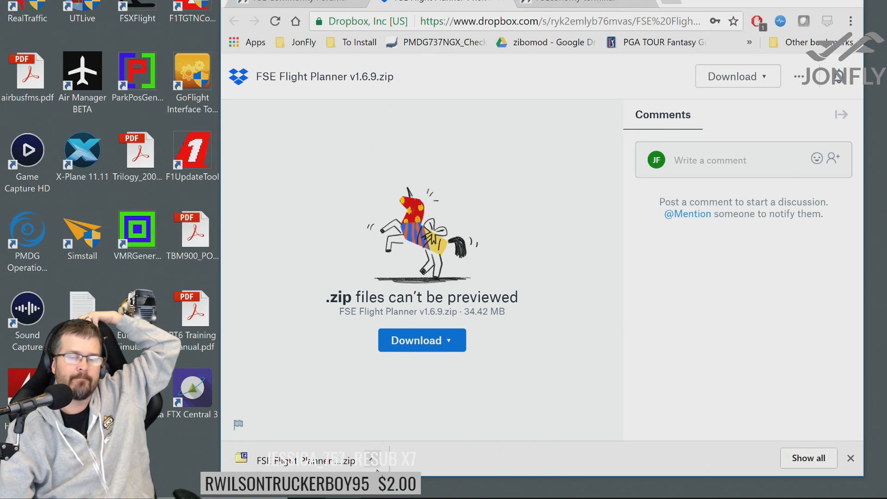
left_click(449, 340)
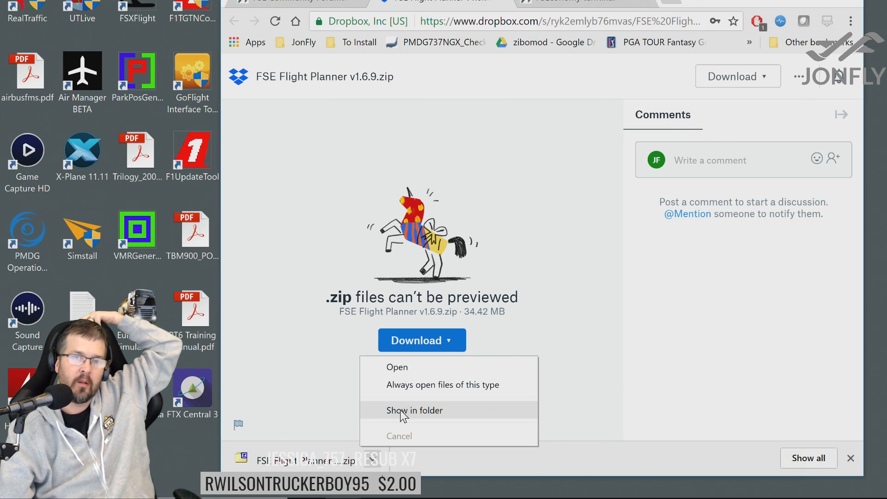
- Show the zip in Downloads and move the KEGE archive, Streamlabs OBS setup and other old downloads away
left_click(414, 411)
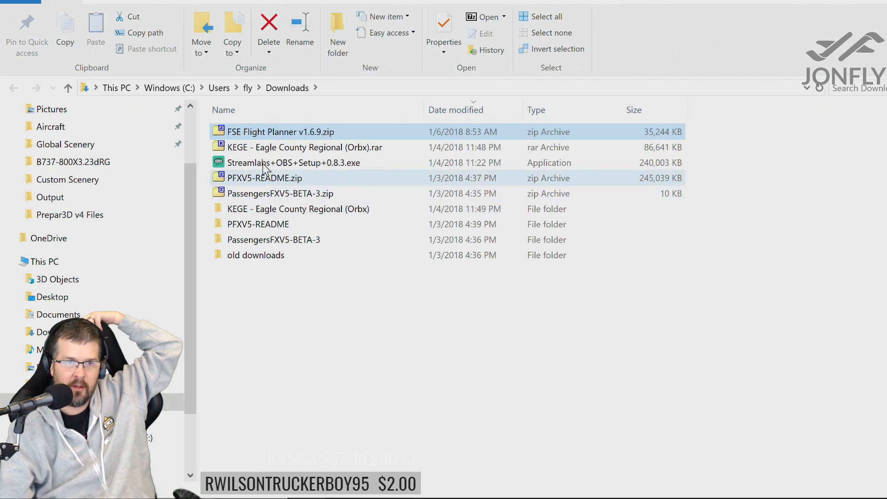
left_click(304, 147)
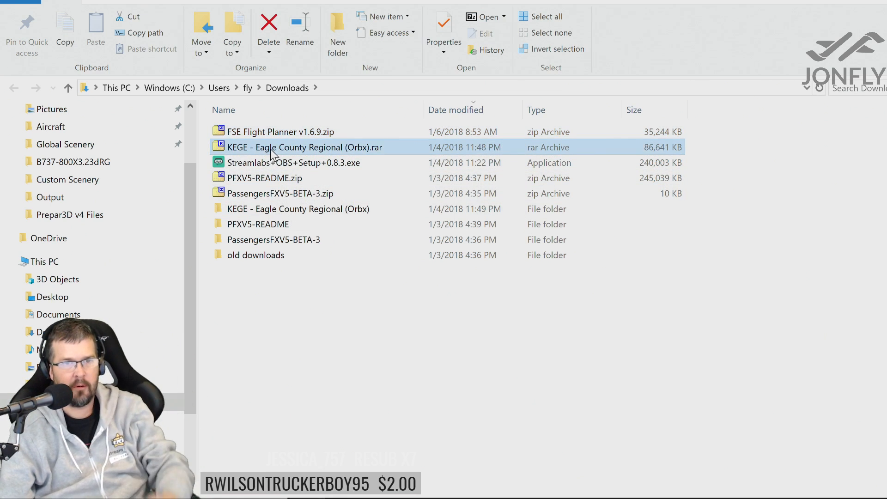
left_click(268, 32)
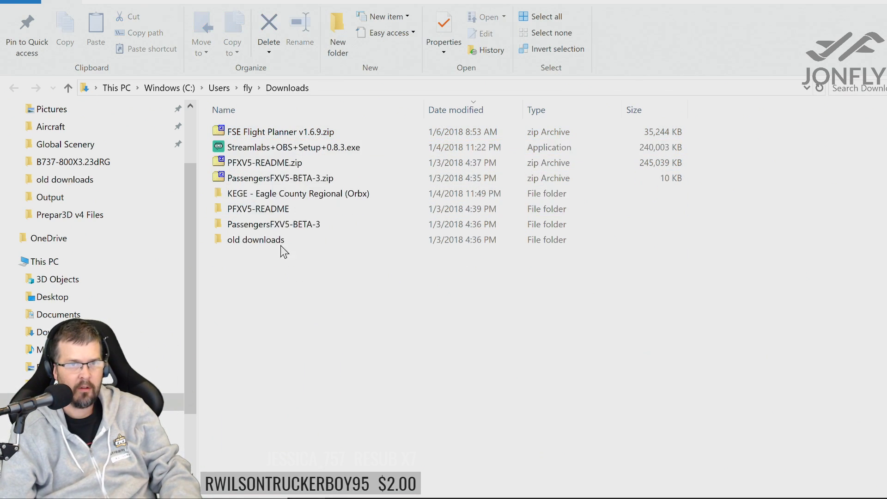
left_click(293, 147)
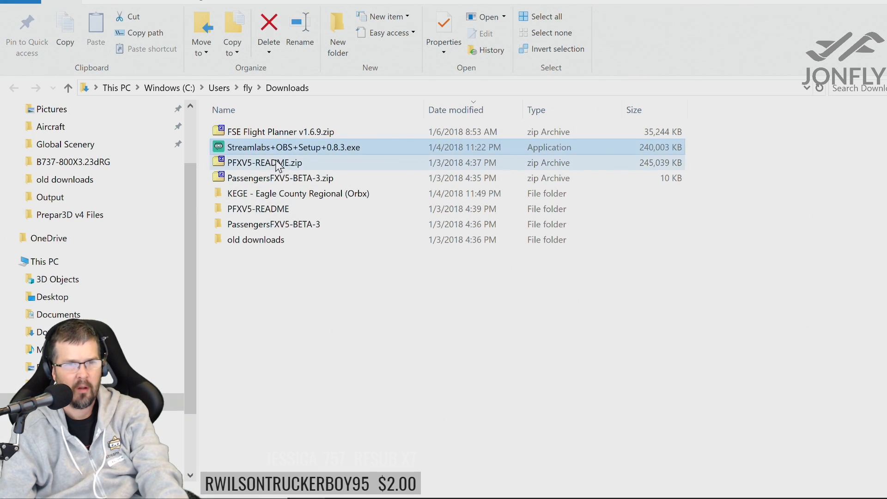
left_click(258, 209)
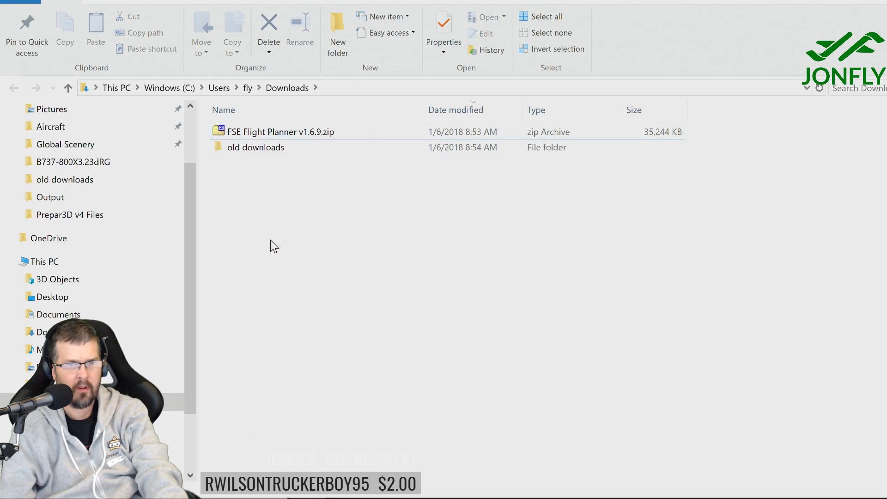
- Extract the zip with 7-Zip into an FSE Flight Planner v1.6.9 folder in Downloads
right_click(280, 131)
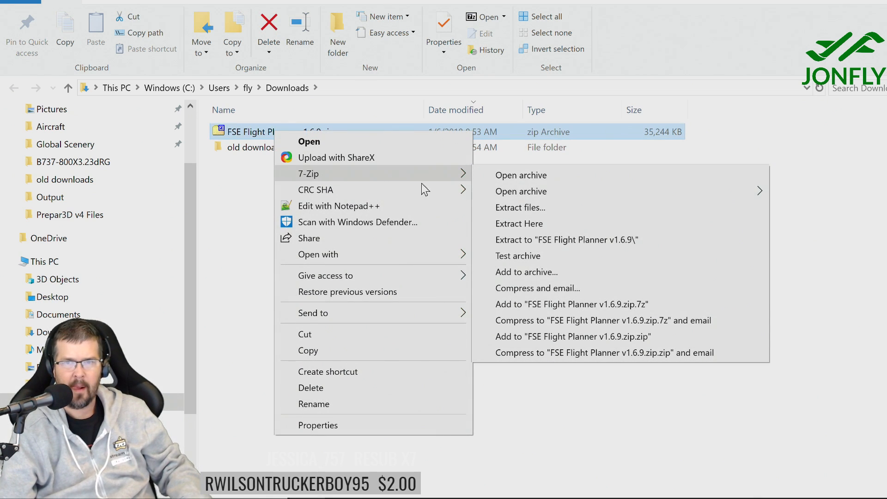
mouse_move(441, 180)
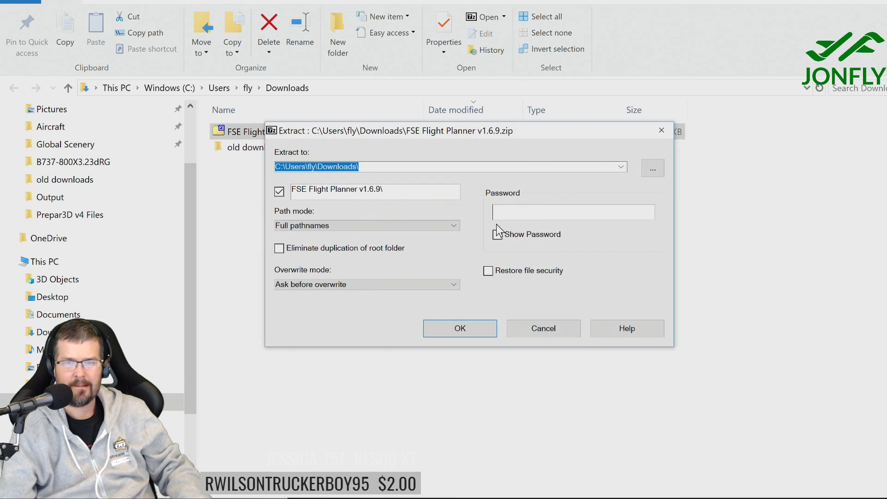
left_click(460, 328)
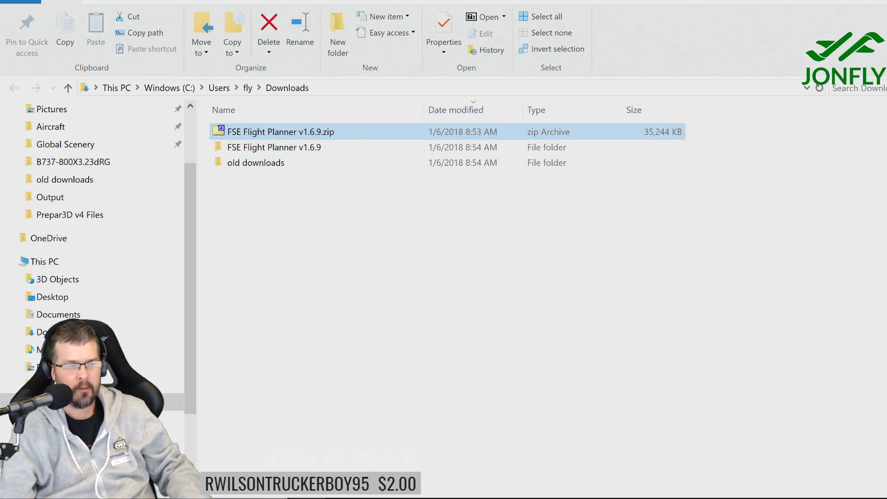
mouse_move(506, 168)
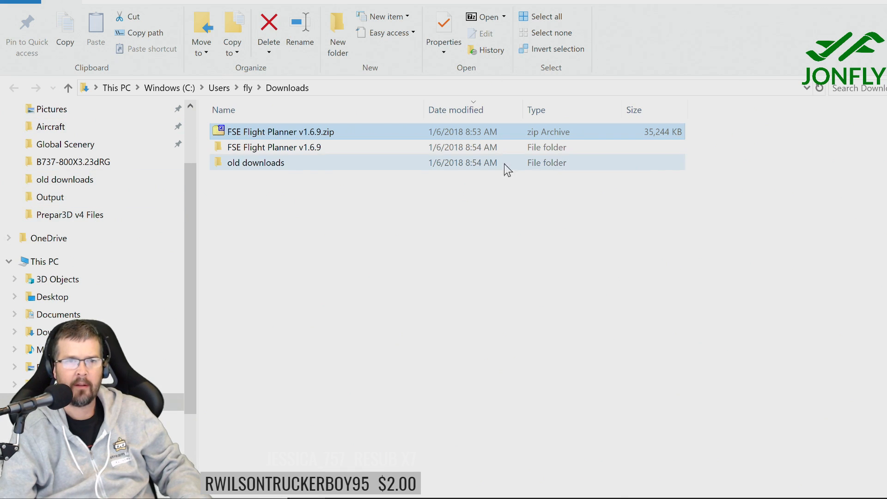
- Copy the inner FSE Flight Planner folder and paste it onto New Volume (D:)
double_click(273, 147)
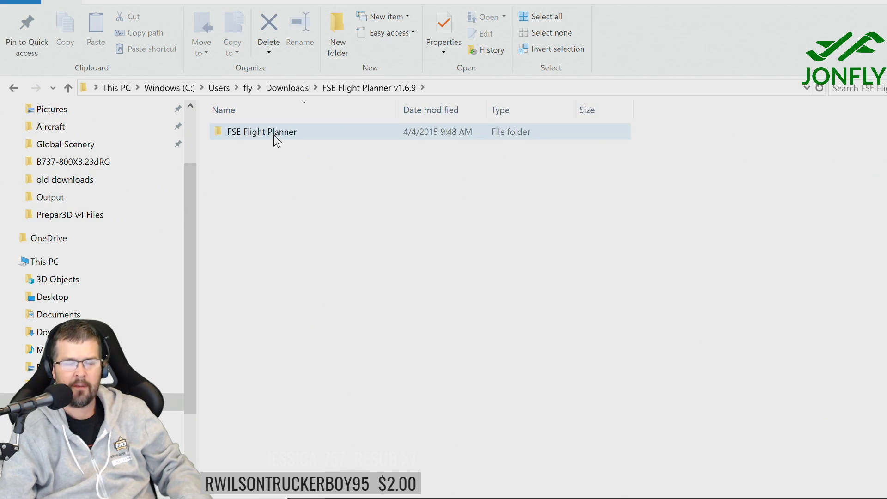
double_click(262, 133)
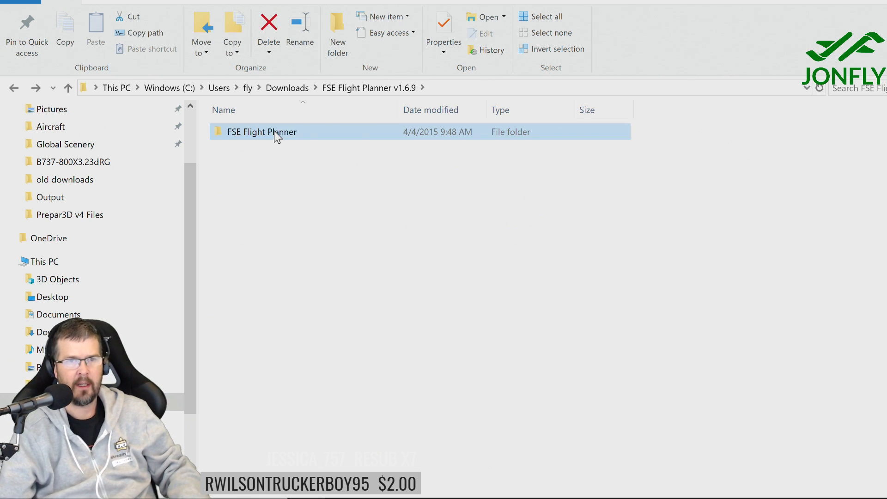
right_click(261, 132)
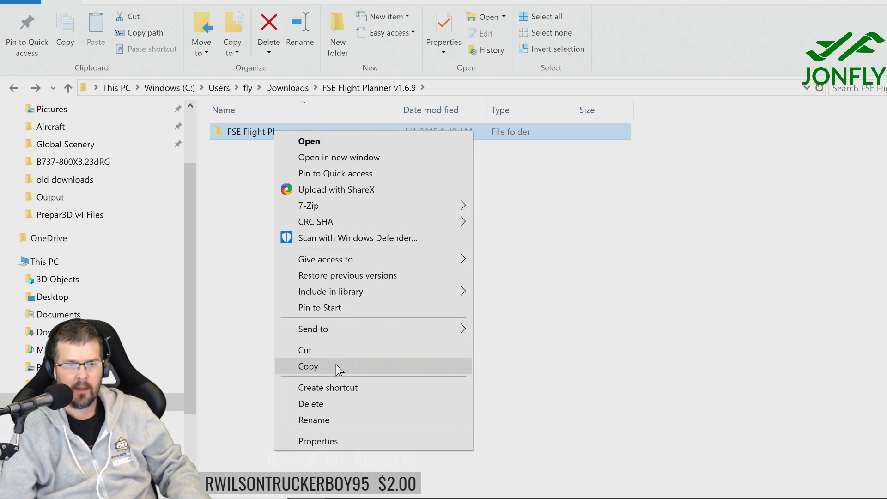
left_click(308, 367)
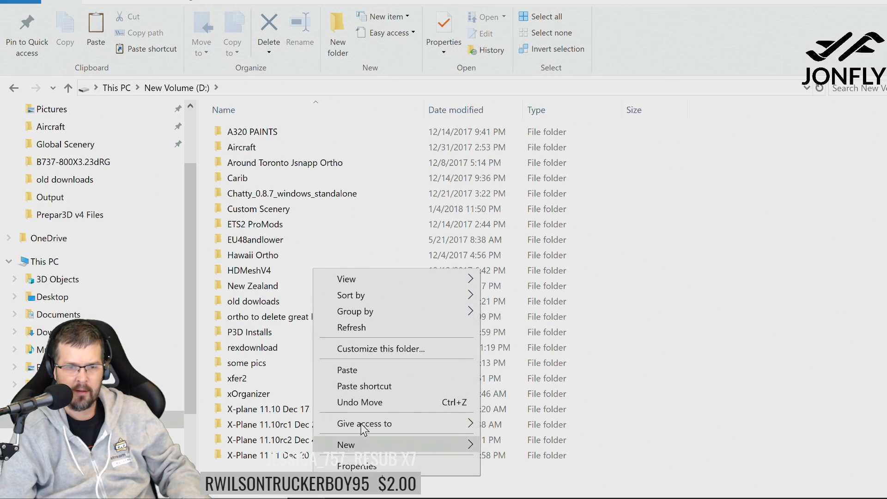
left_click(347, 370)
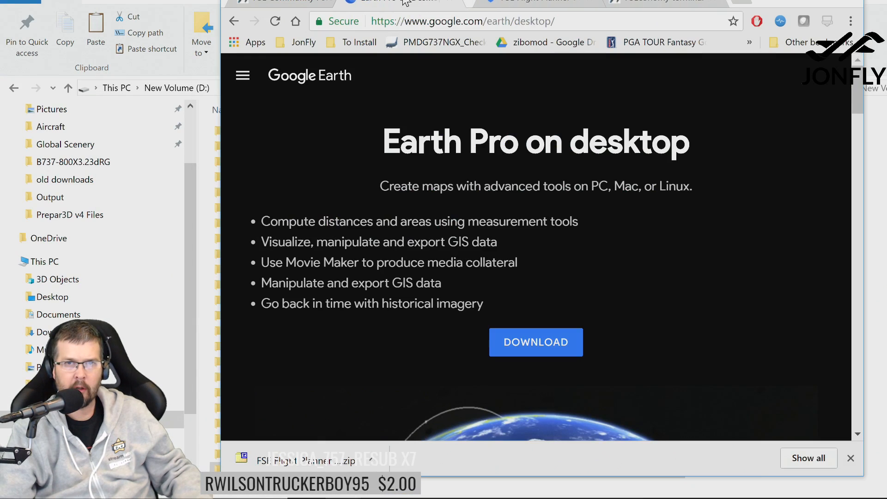
mouse_move(560, 235)
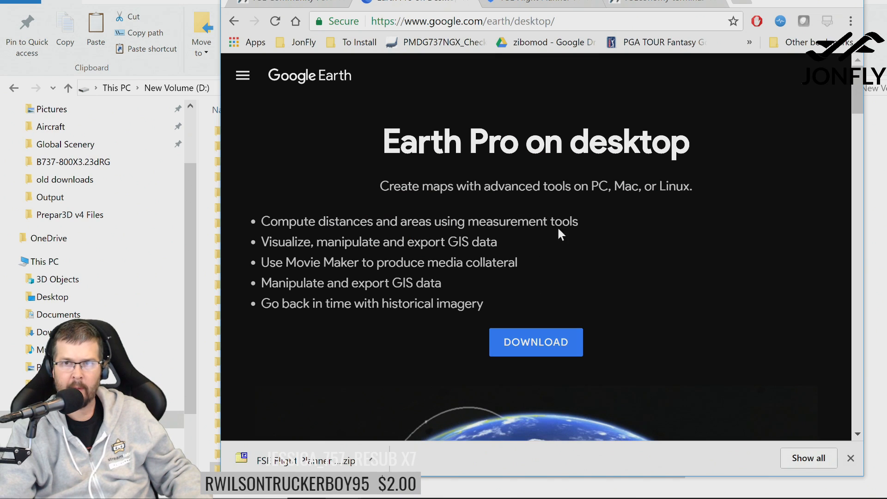
mouse_move(458, 32)
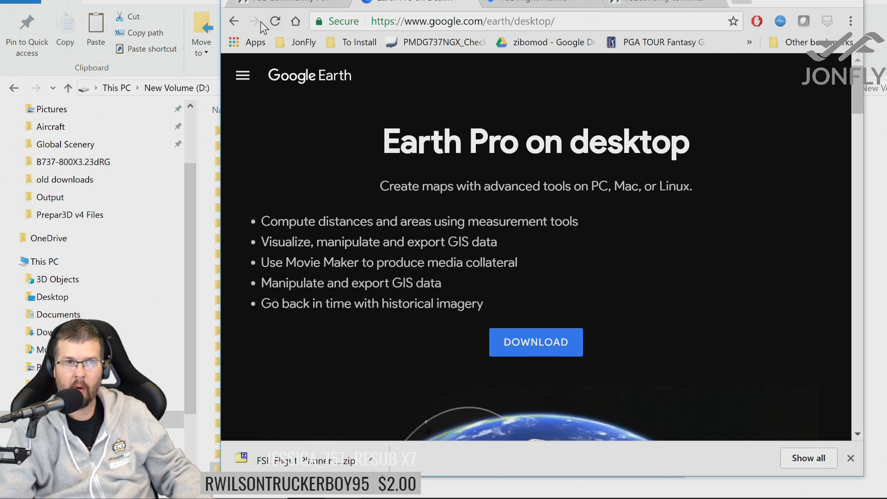
- From google.com/earth, accept the terms and download Google Earth Pro for desktop
left_click(234, 21)
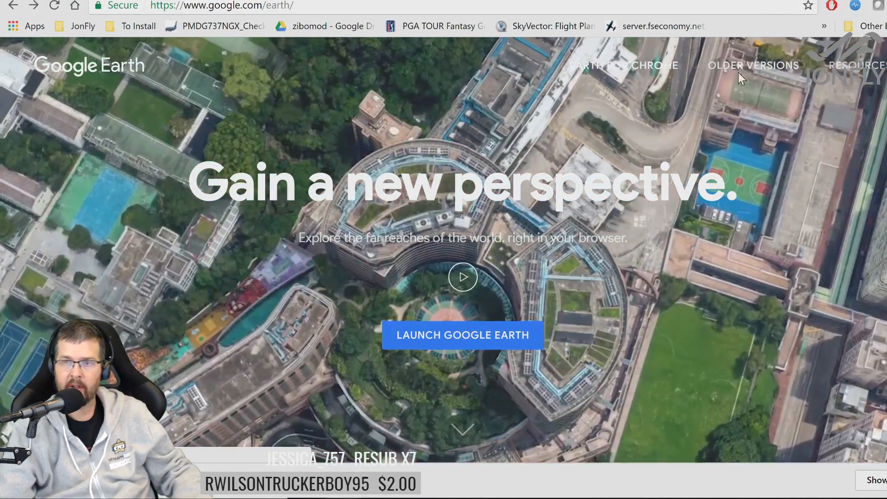
left_click(754, 64)
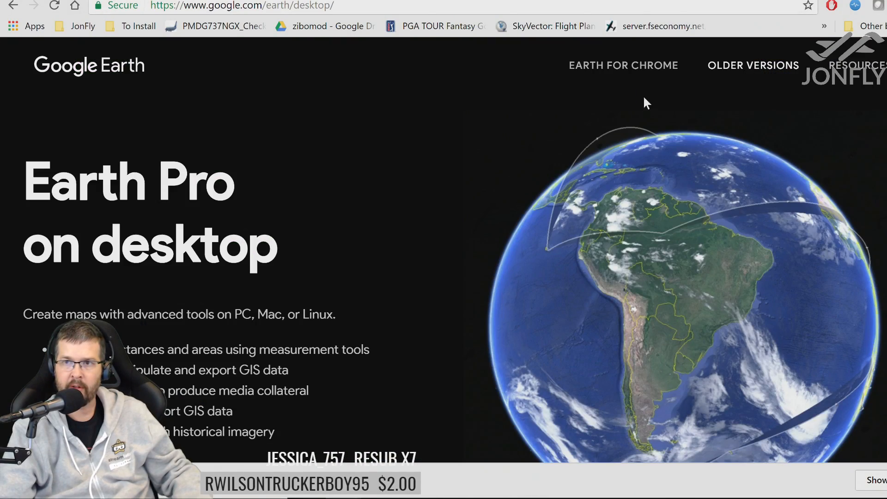
scroll("down", 3)
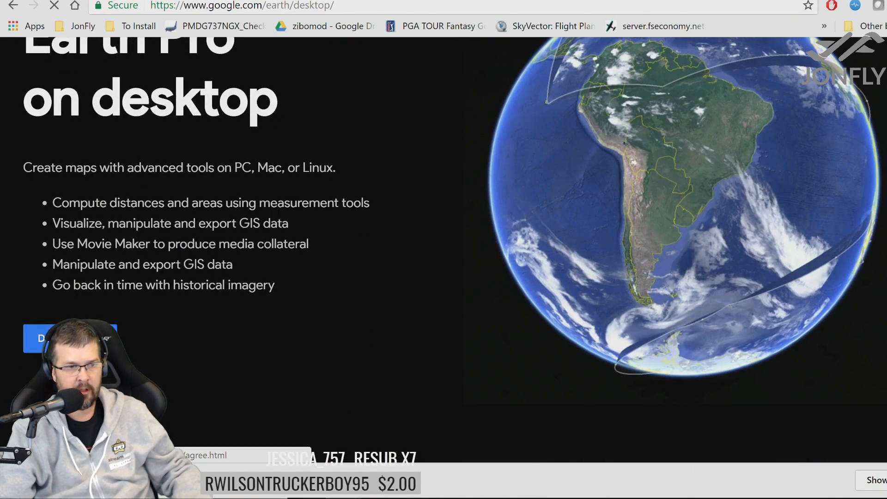
left_click(69, 339)
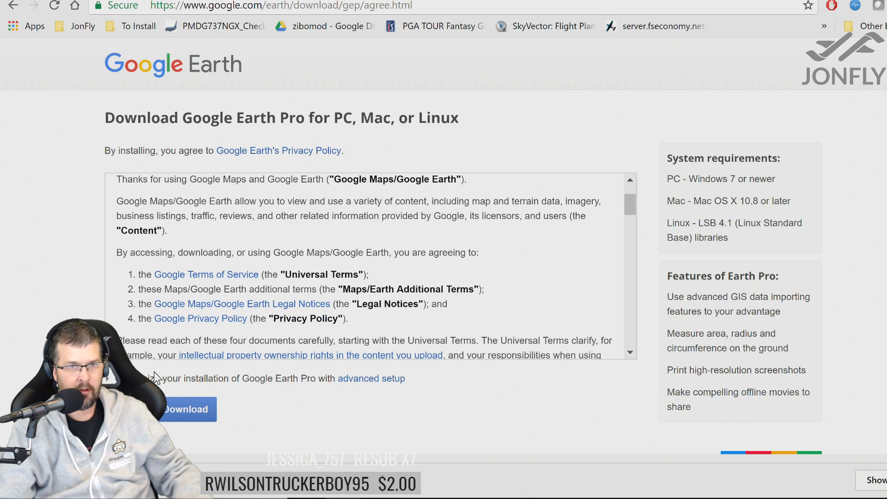
left_click(186, 409)
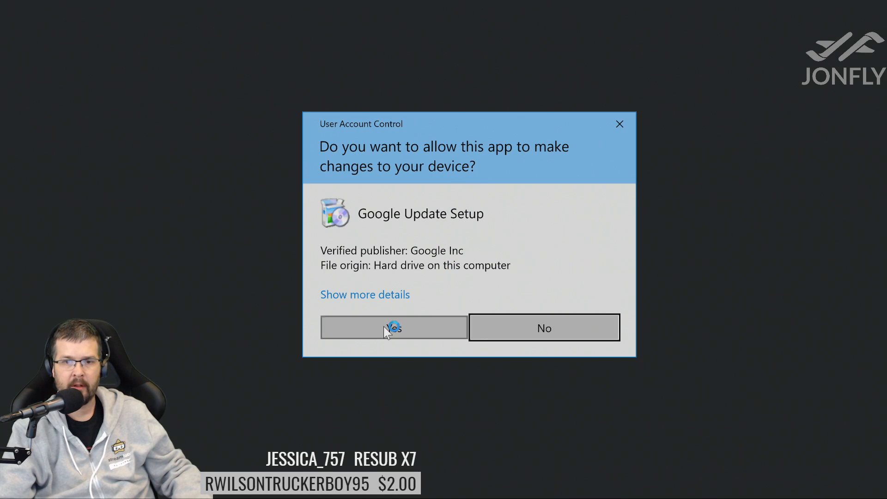
- Allow Google Update Setup to make changes in the UAC prompt
left_click(394, 327)
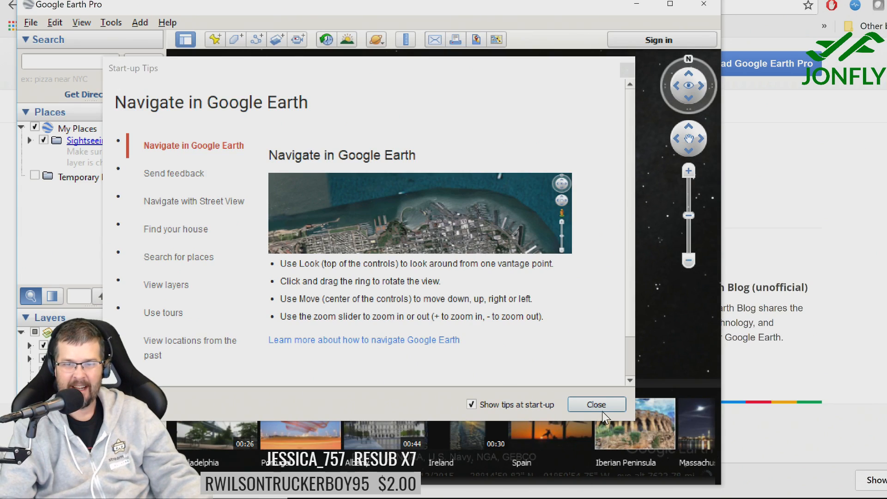
- Close the Start-up Tips window in Google Earth Pro
left_click(595, 405)
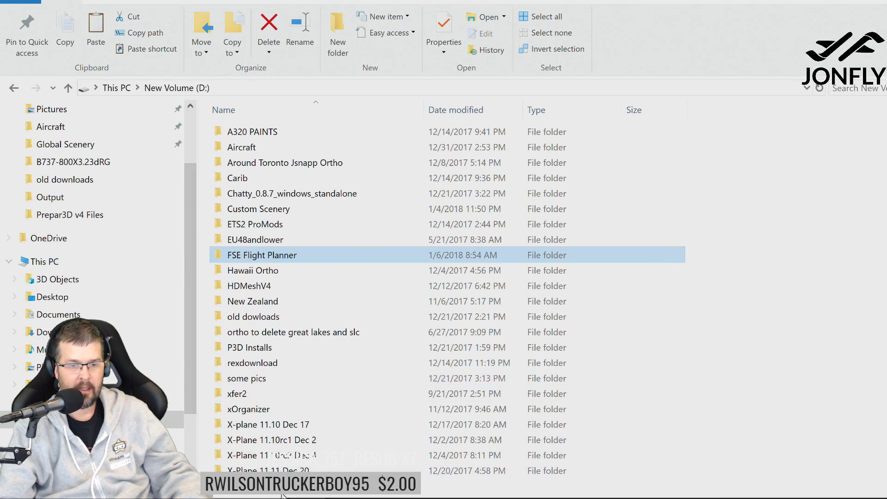
- Launch FSEconomy Flight Planner.exe from the D: drive FSE Flight Planner folder
double_click(261, 255)
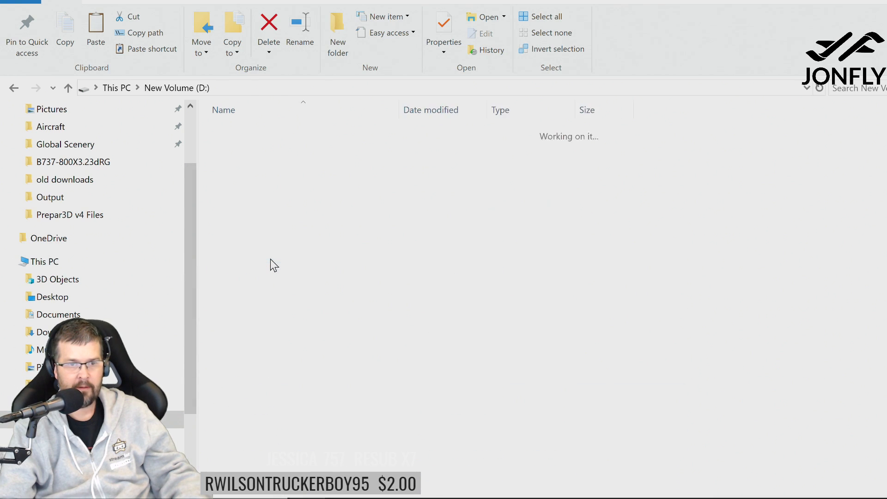
left_click(286, 177)
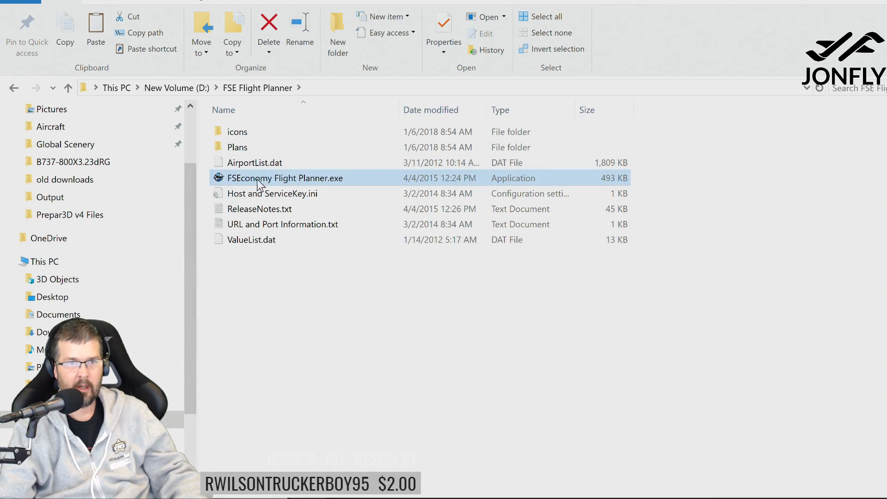
mouse_move(277, 181)
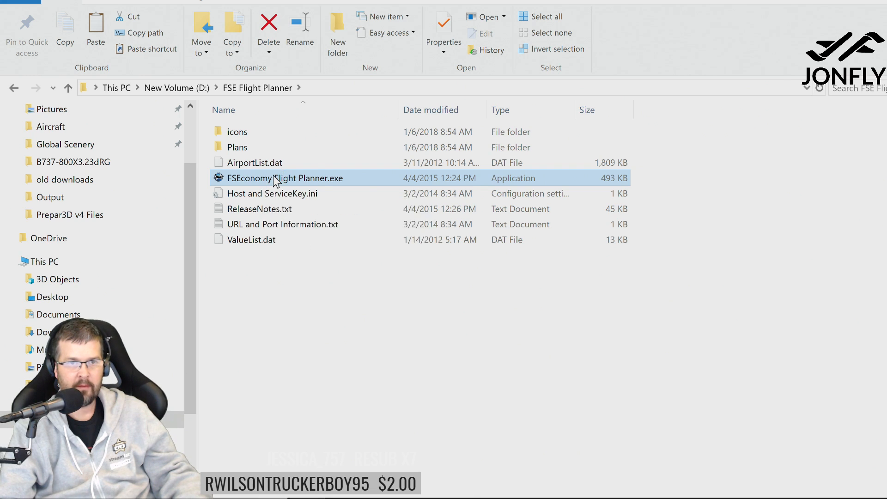
right_click(286, 178)
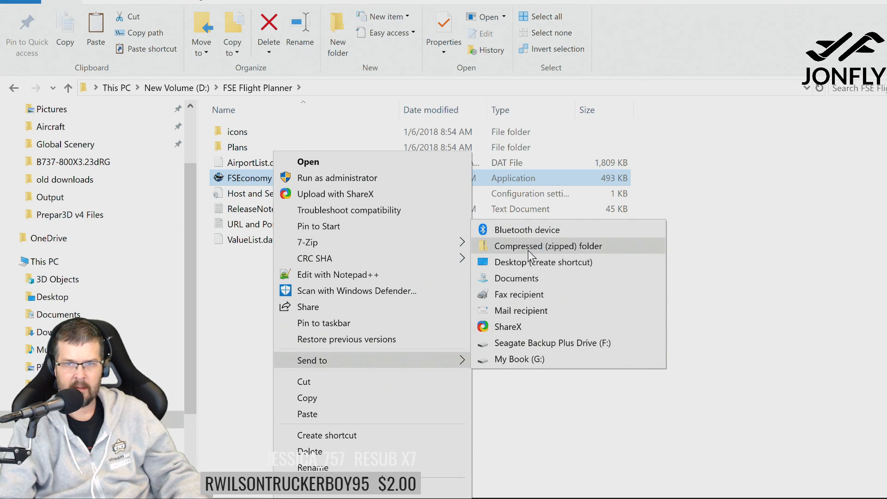
mouse_move(528, 261)
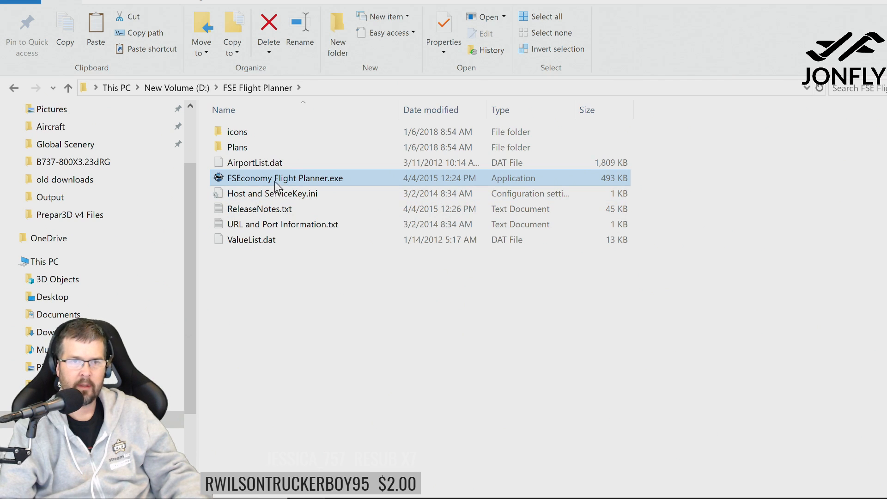
double_click(286, 178)
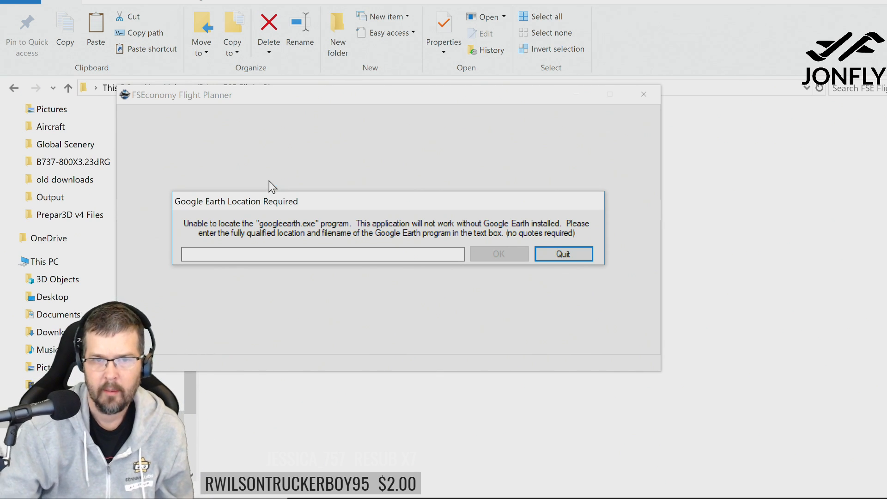
mouse_move(305, 237)
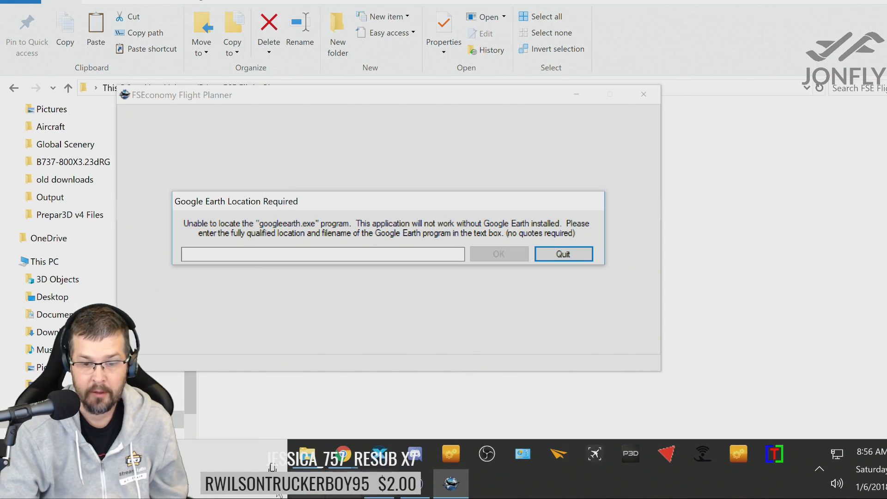
- Find the Google Earth Pro shortcut via Start search and copy its googleearth.exe target path
type("goog")
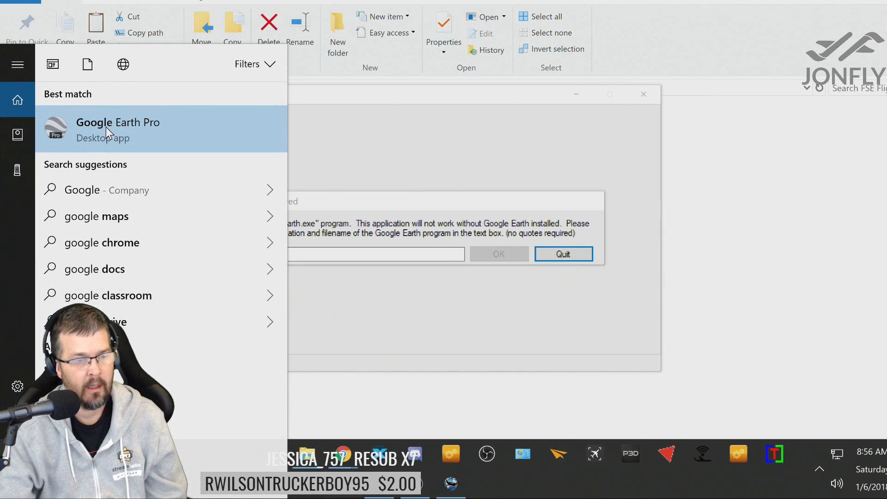
right_click(118, 130)
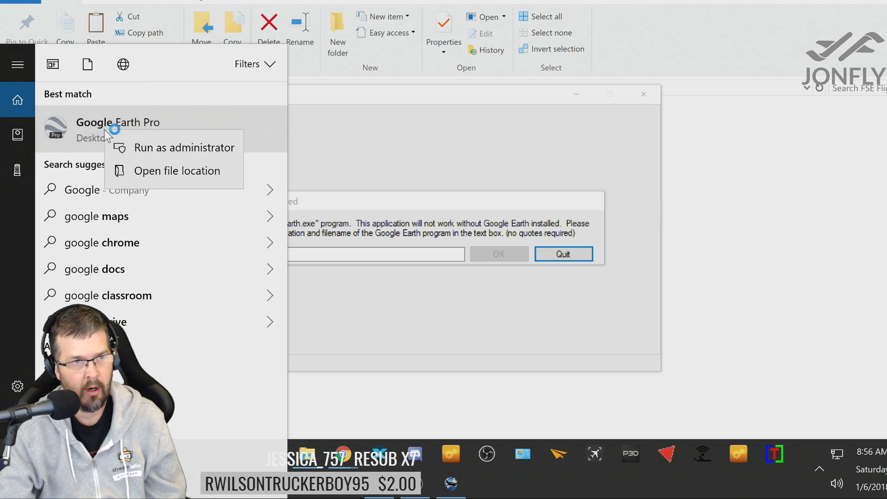
left_click(177, 170)
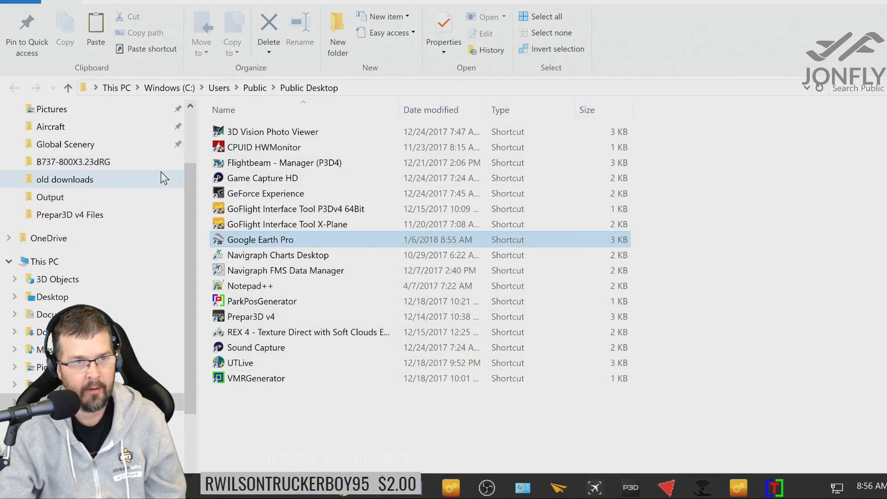
mouse_move(237, 244)
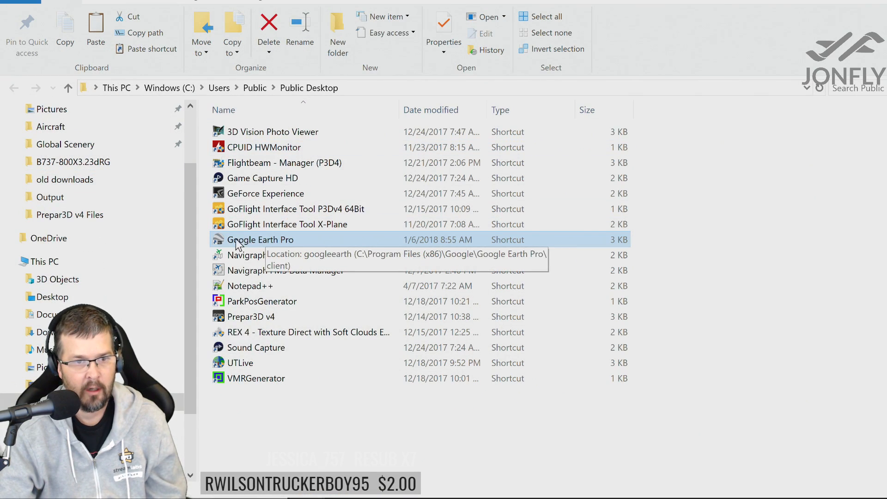
right_click(260, 240)
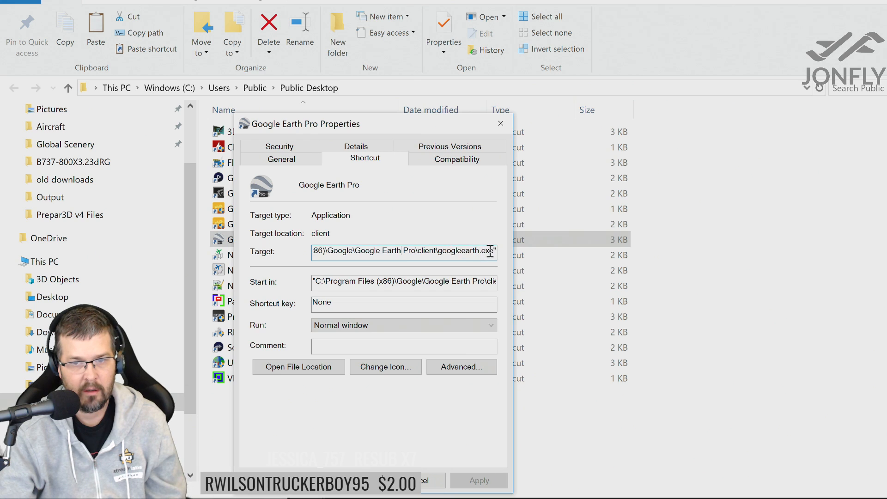
double_click(464, 251)
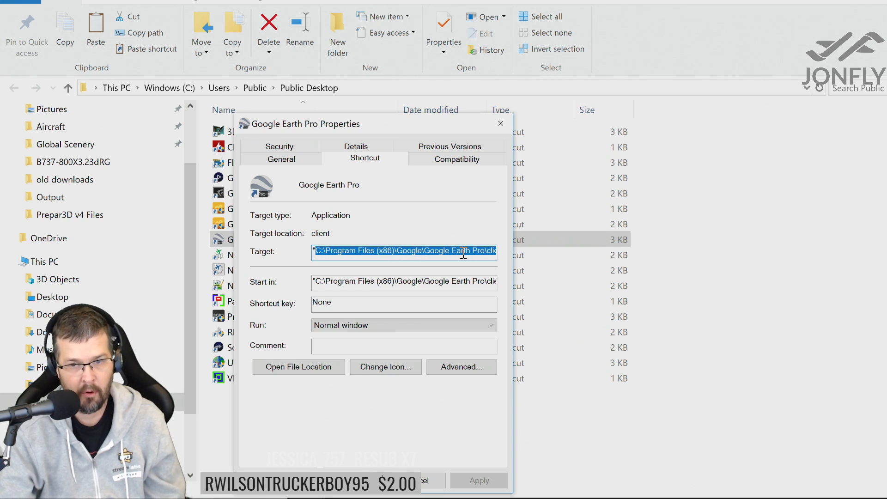
mouse_move(474, 291)
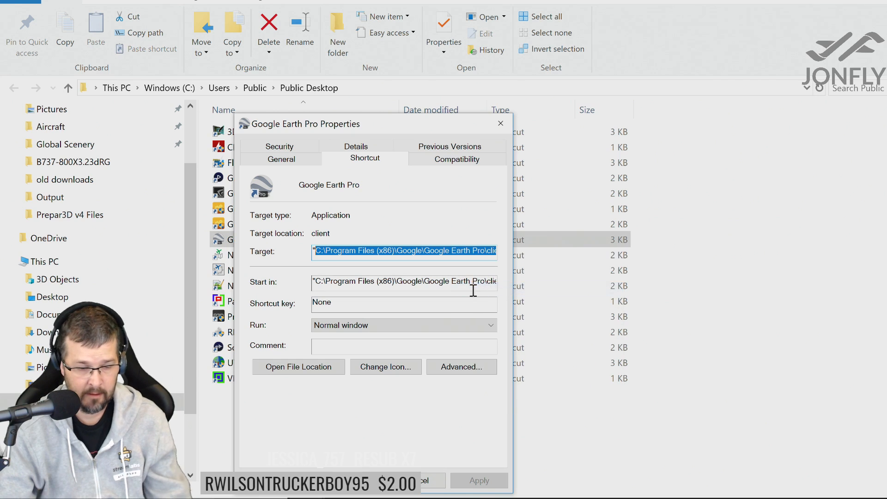
key("alt+tab")
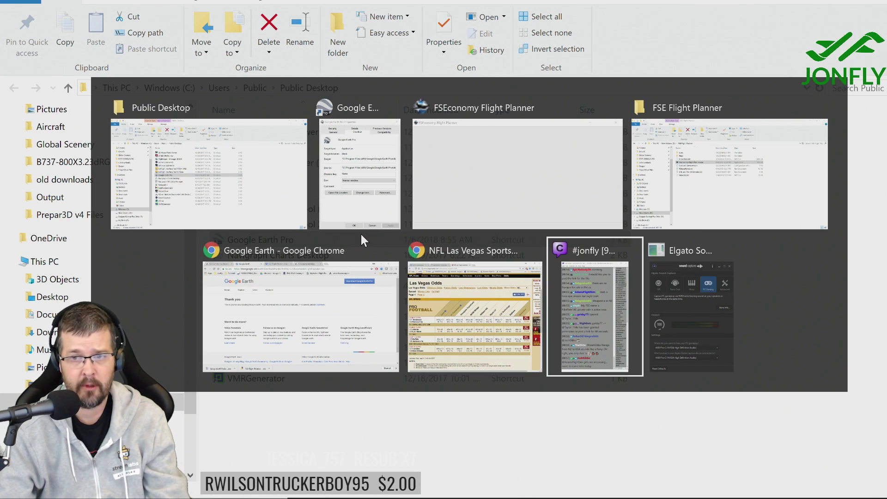
mouse_move(516, 170)
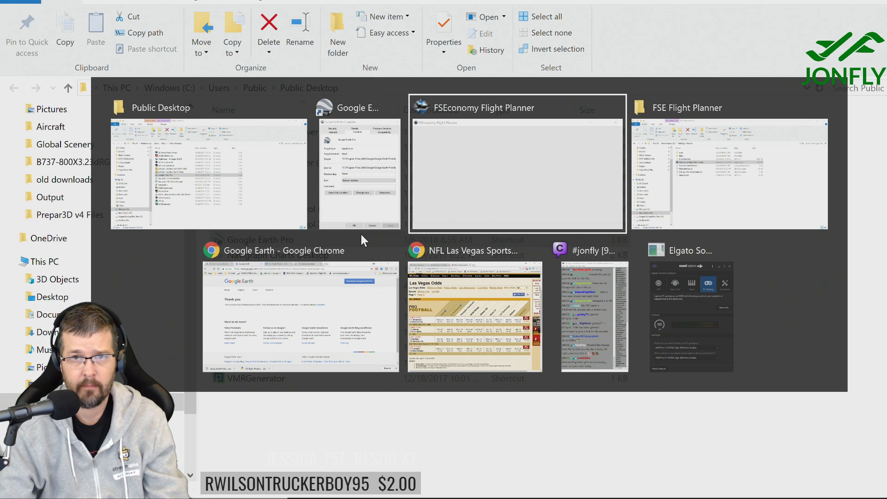
- Enter C:\Program Files (x86)\Google\Google Earth Pro\client\googleearth.exe as the Google Earth location
left_click(516, 164)
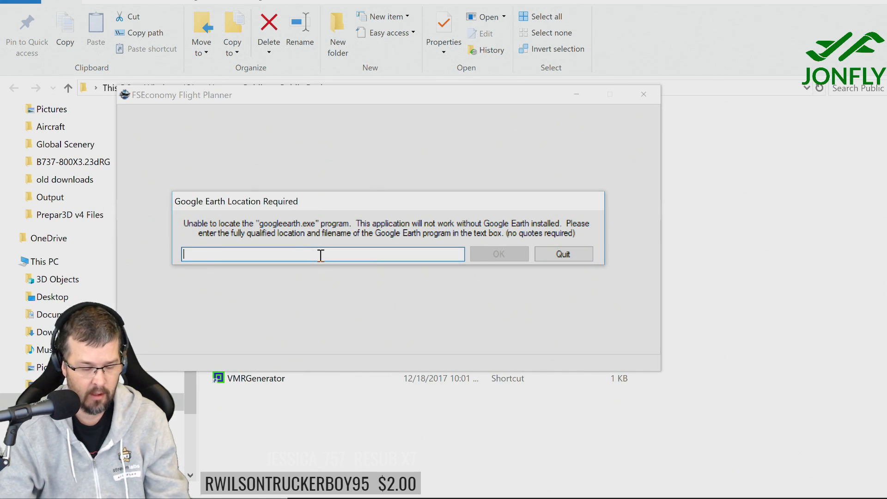
type("C:\\Program Files (x86)\\Google\\Google Earth Pro\\client\\googleearth.exe")
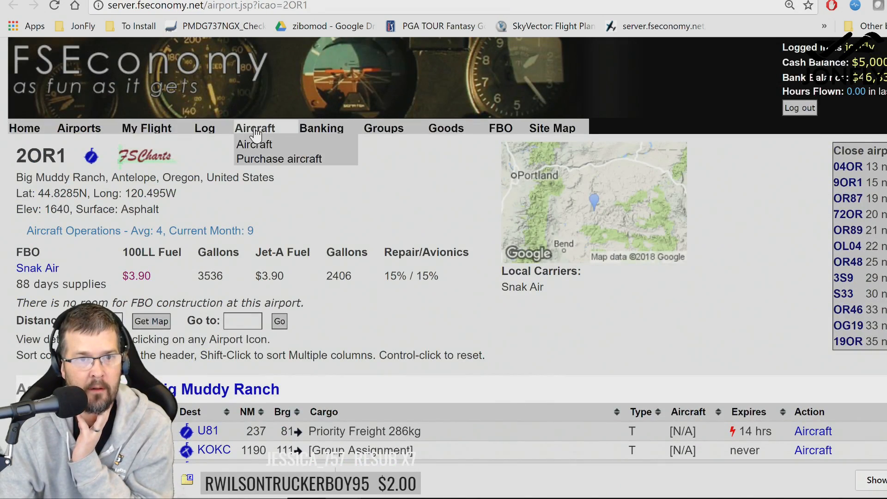
- On the aircraft-for-sale page choose Snak Air as buyer, then close the Bell 407 details unpurchased
left_click(279, 158)
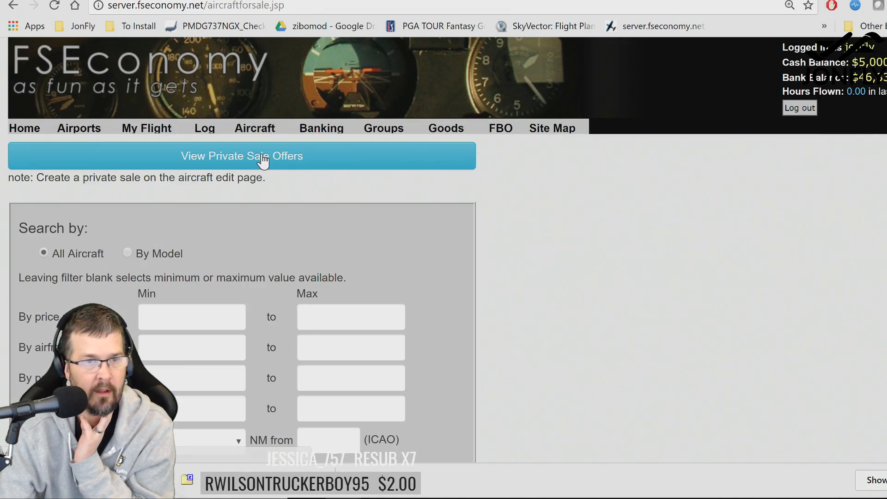
mouse_move(213, 158)
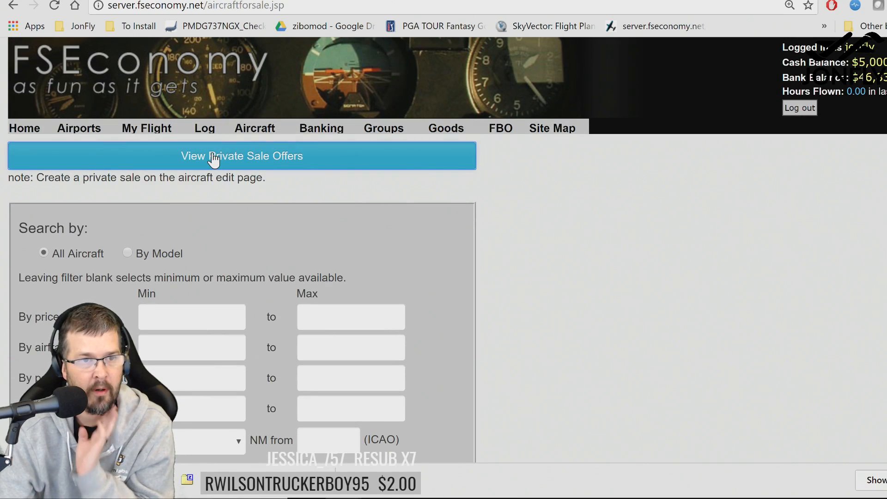
scroll("down", 3)
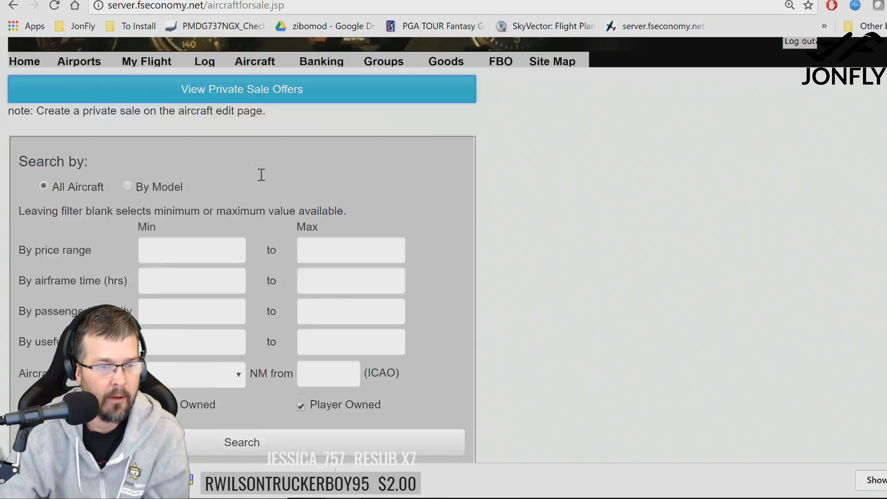
scroll("down", 3)
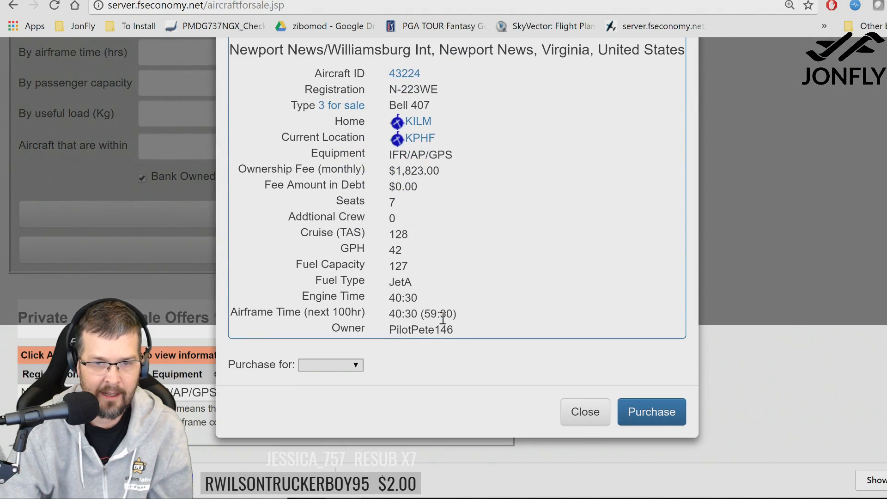
left_click(331, 364)
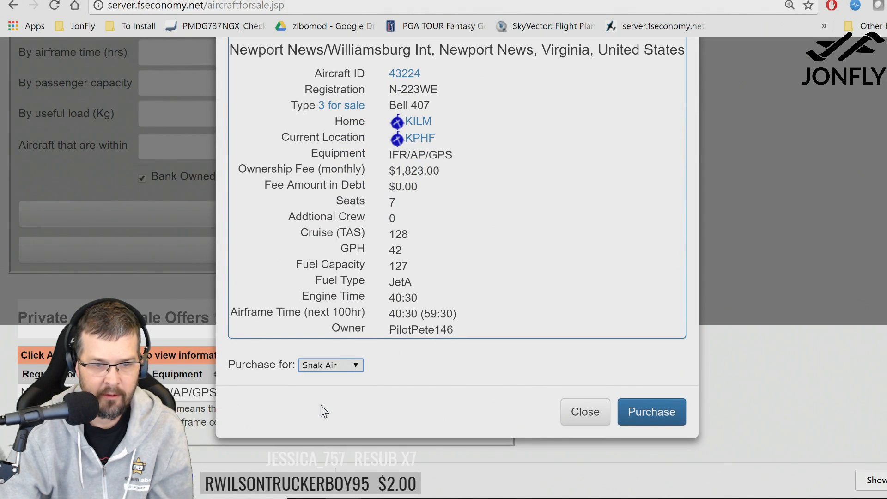
left_click(652, 411)
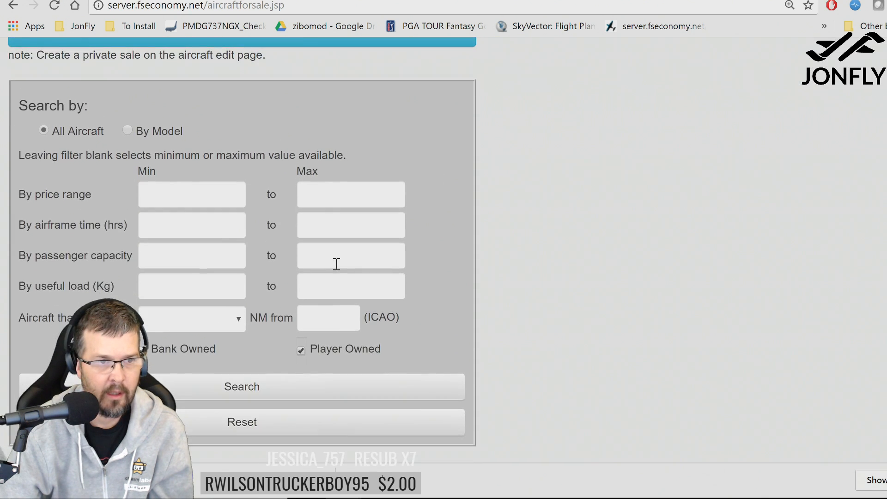
scroll("up", 3)
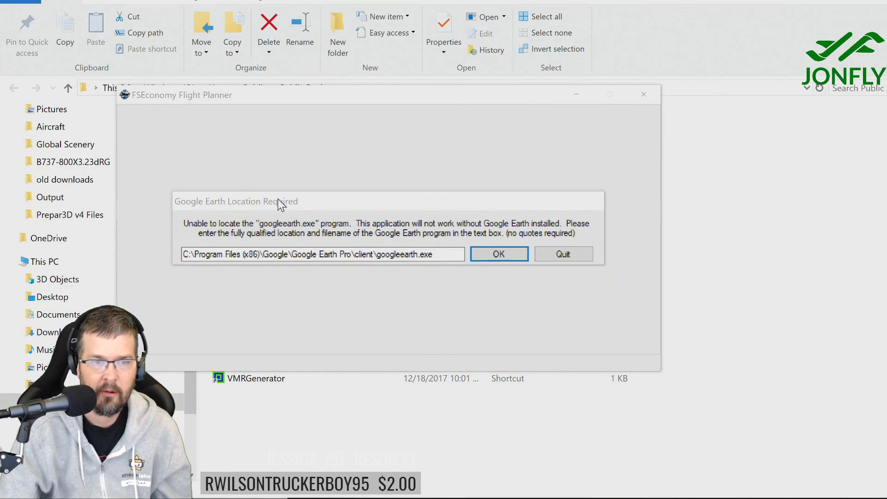
mouse_move(288, 235)
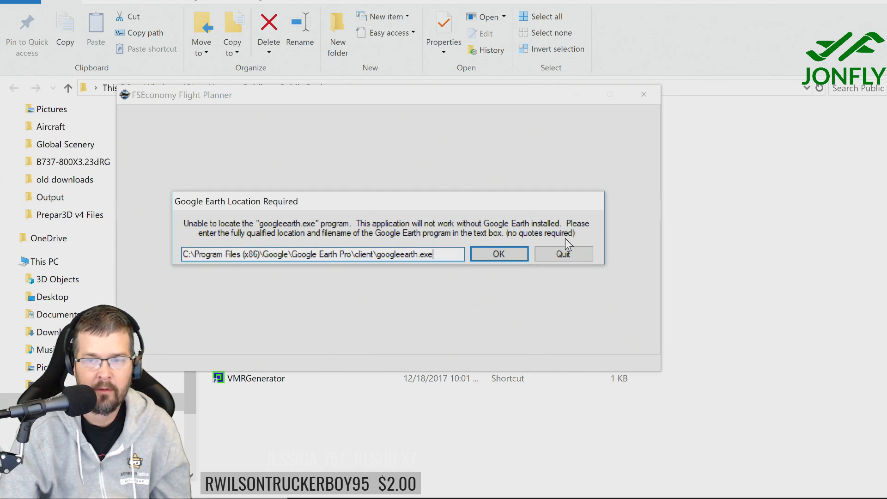
- Accept the suggested googleearth.exe location and enter user name 'jonfly'
left_click(498, 254)
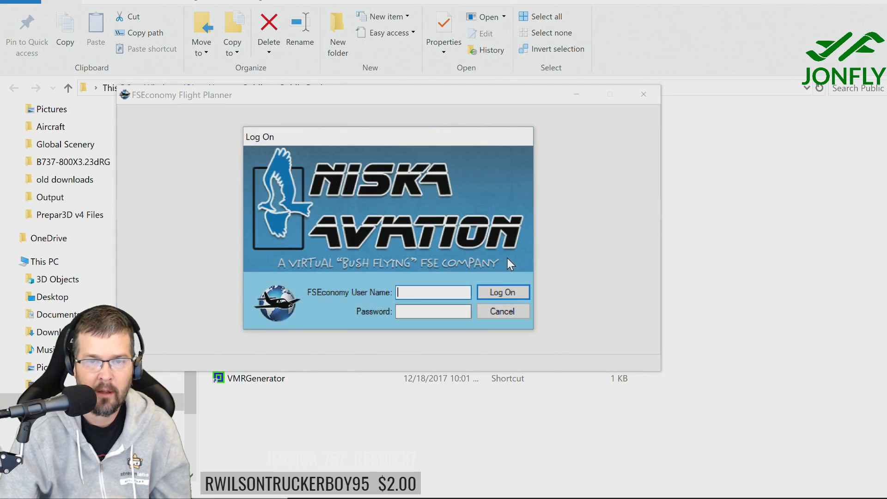
mouse_move(443, 158)
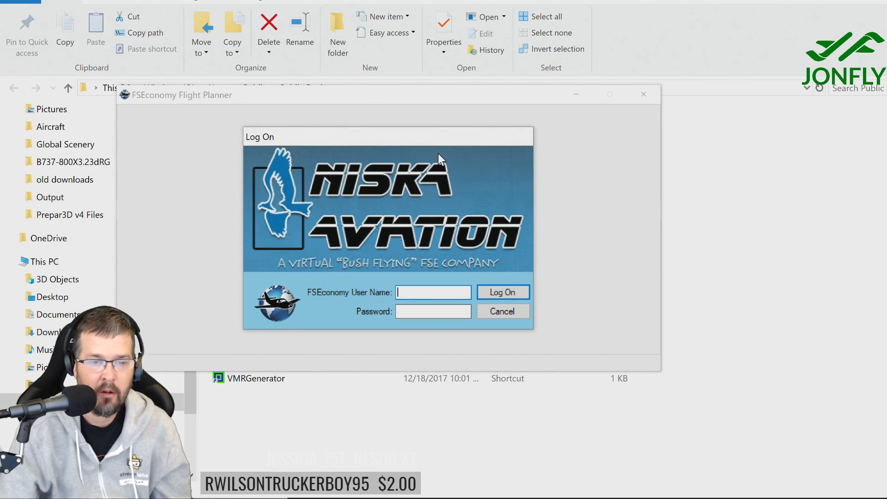
type("jonfl")
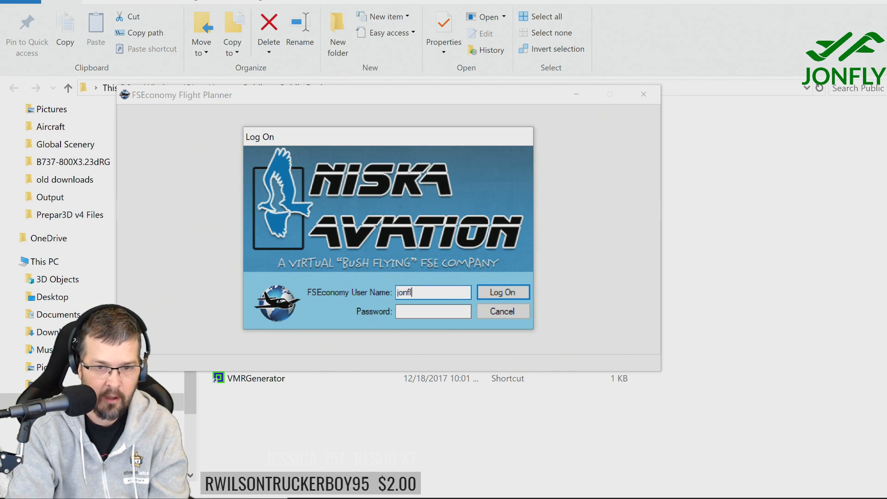
type("y")
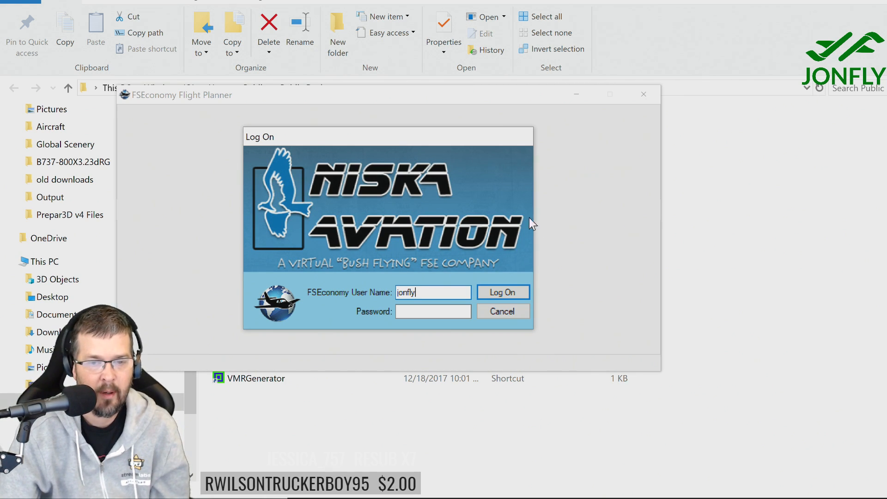
- Enter the account password and submit the log-on
left_click(433, 311)
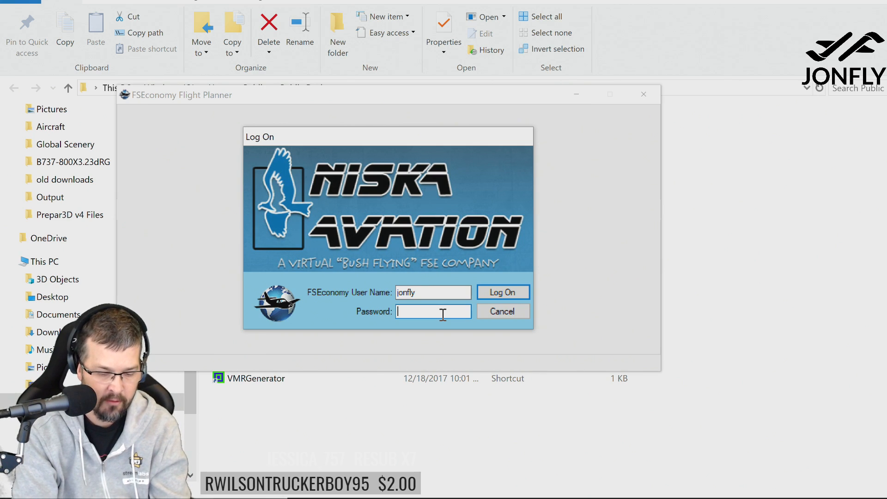
type("XXXX")
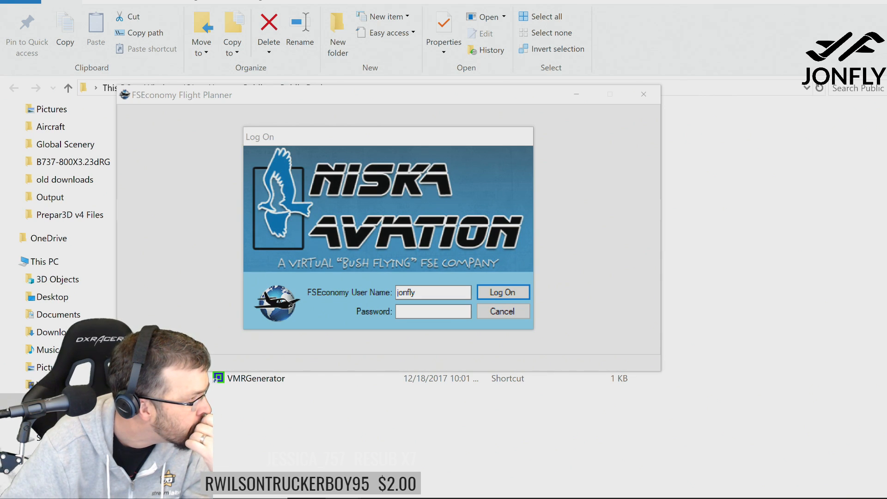
mouse_move(482, 352)
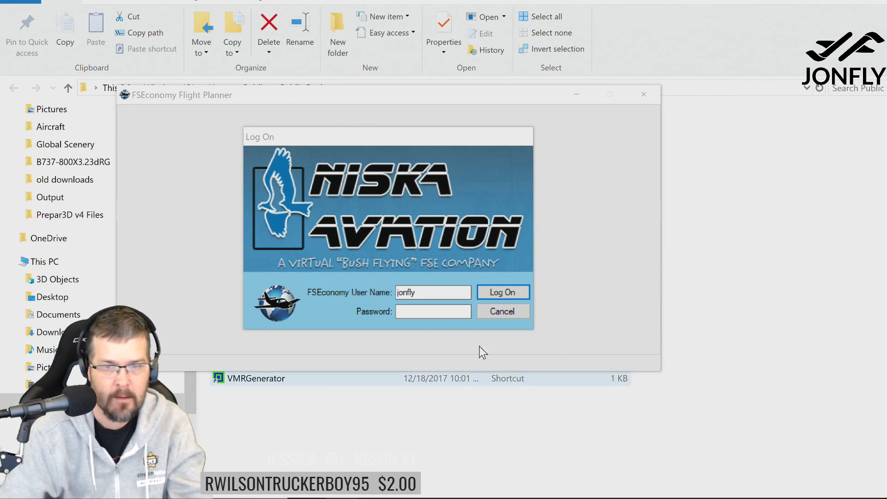
type("password")
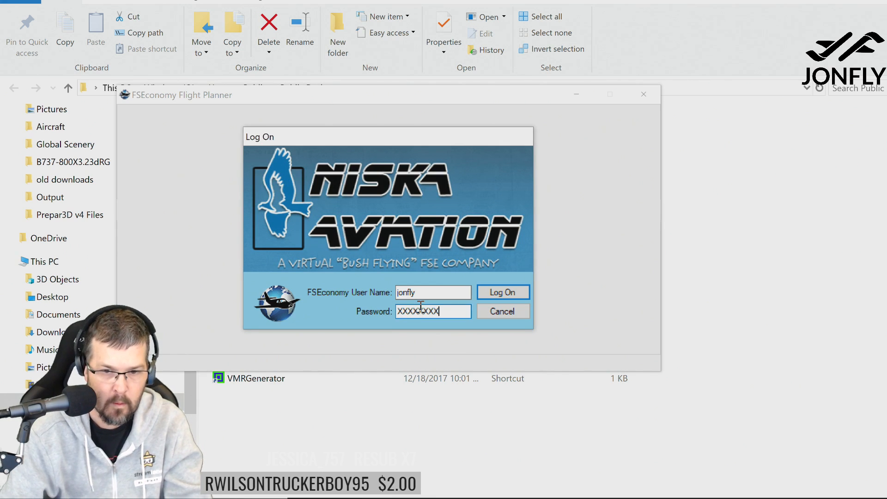
left_click(502, 292)
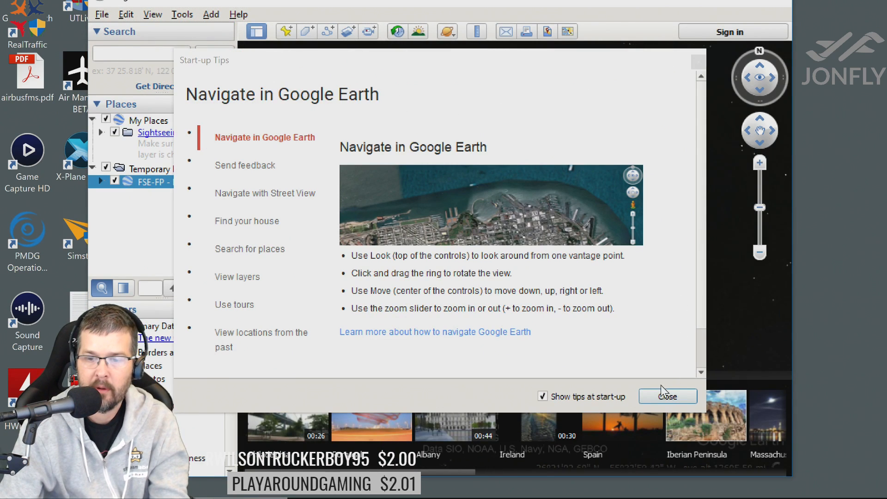
- Dismiss the start-up tips to view the plotted MyFlight.kml route across California
left_click(667, 396)
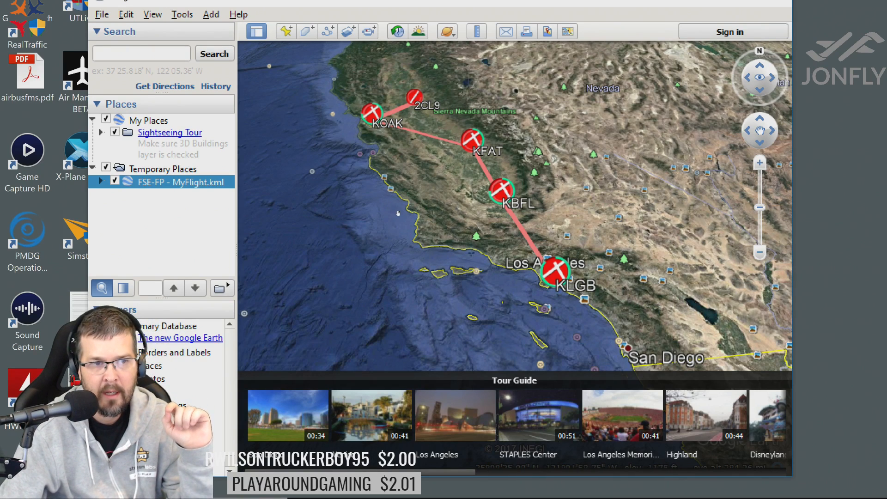
mouse_move(163, 233)
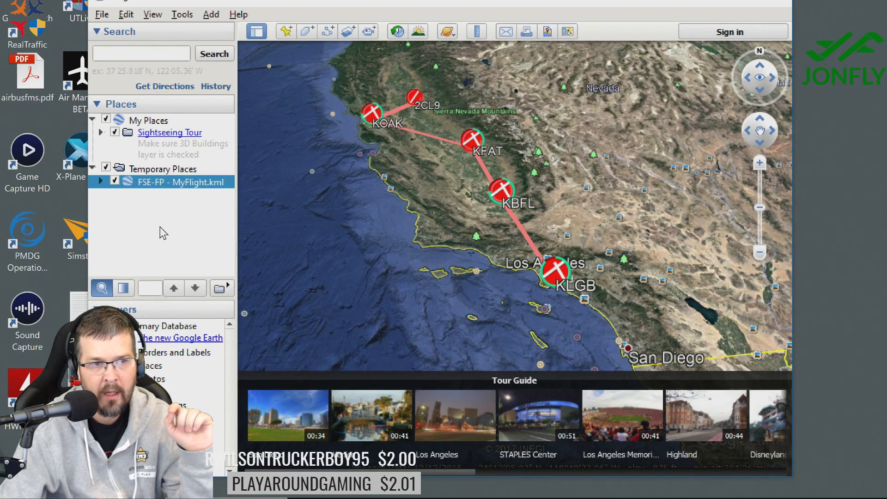
mouse_move(203, 193)
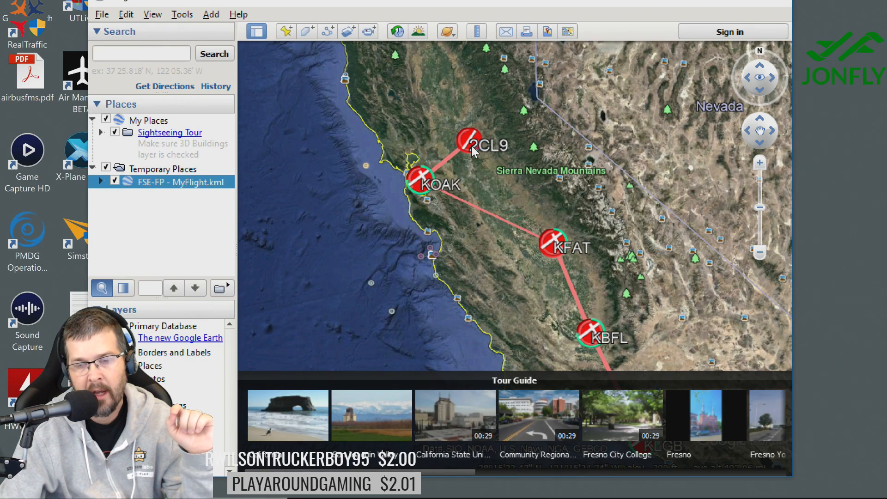
mouse_move(478, 158)
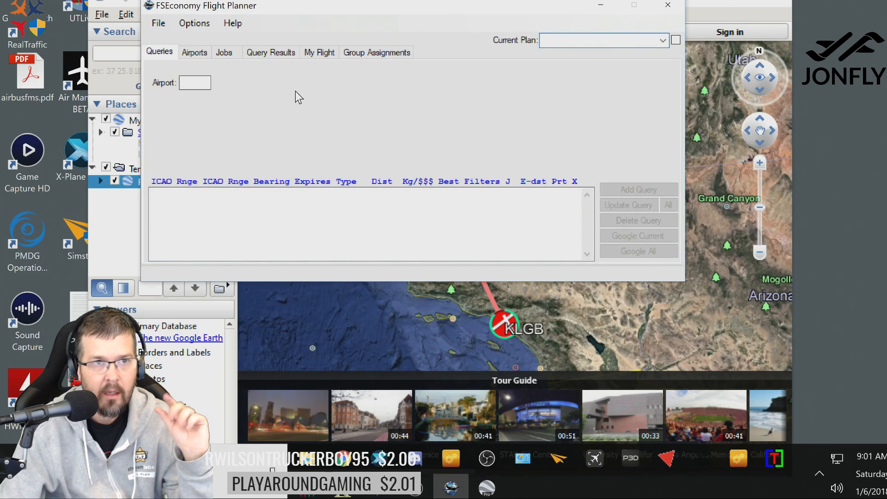
- Enter KSAN, San Diego Intl-Lindbergh, as the query airport
left_click(195, 82)
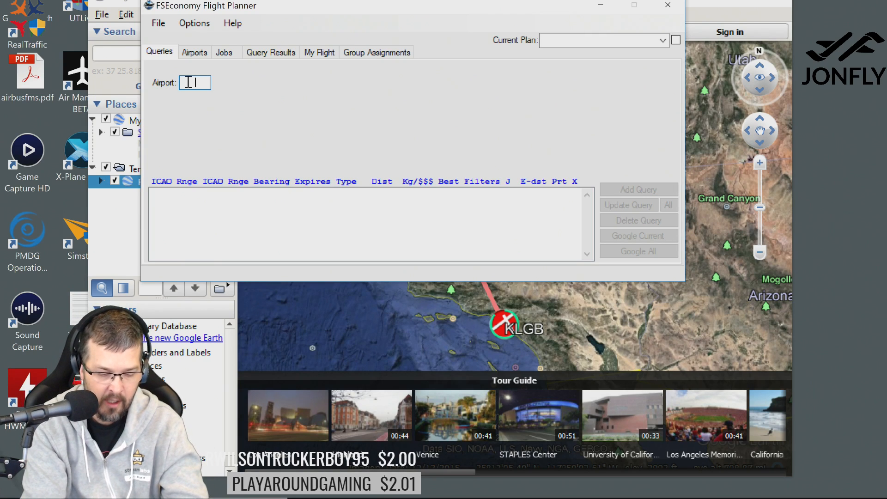
type("K")
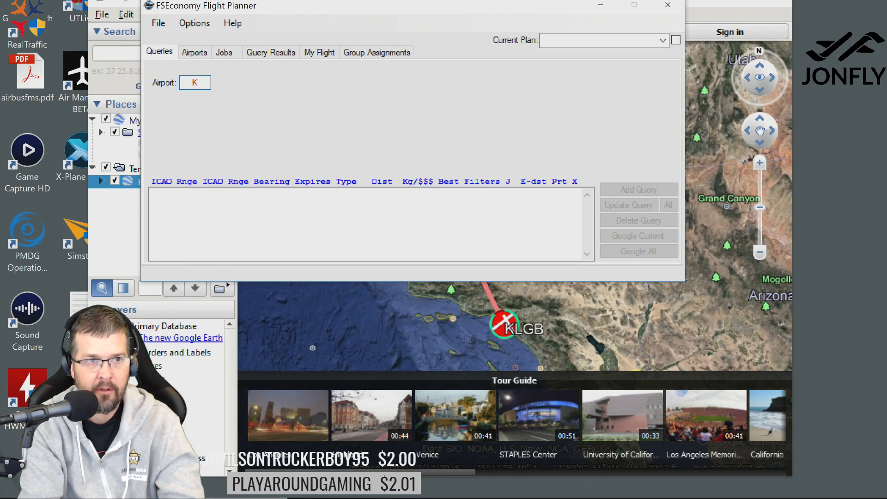
type("SAN")
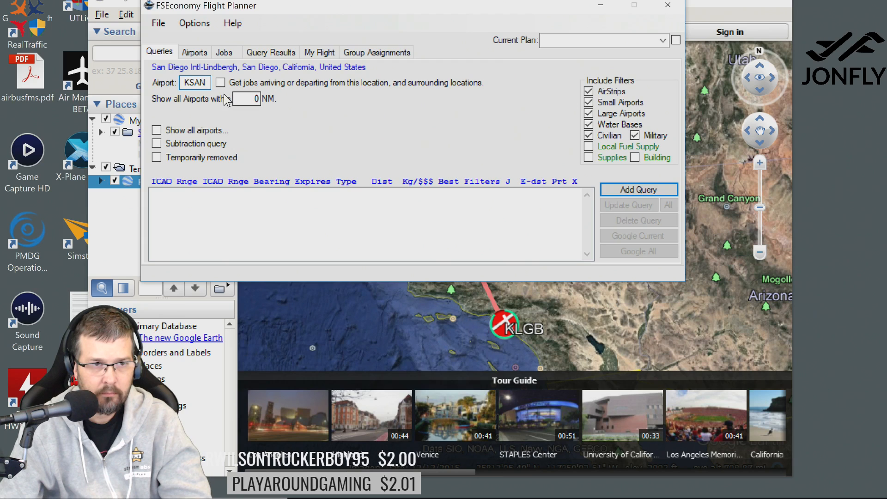
- Review the Airports, Jobs and Query Results tabs, then enable jobs departing KSAN
left_click(195, 52)
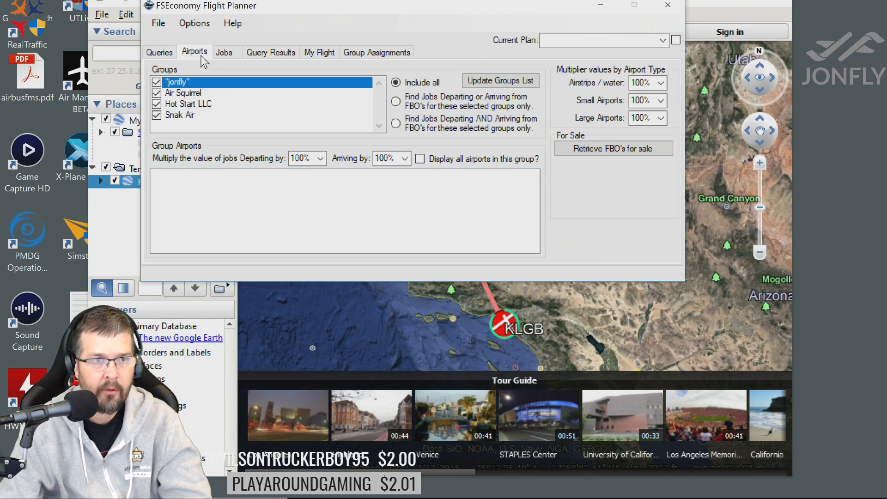
left_click(225, 52)
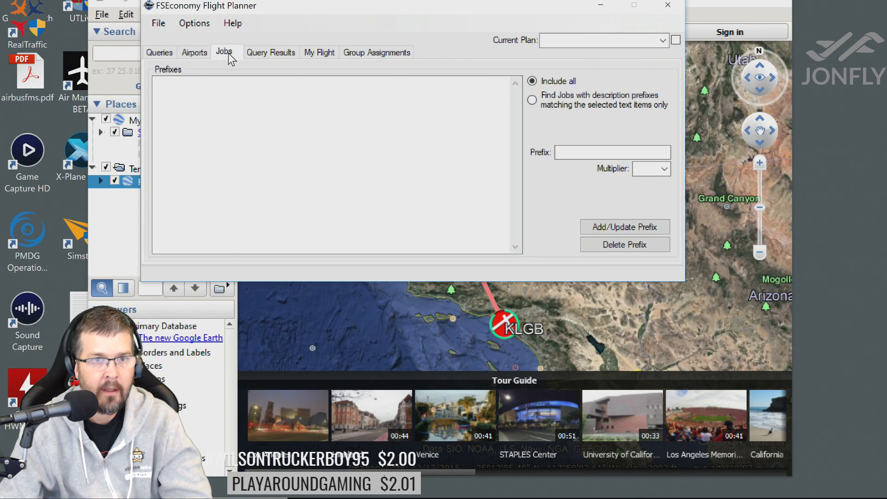
left_click(271, 52)
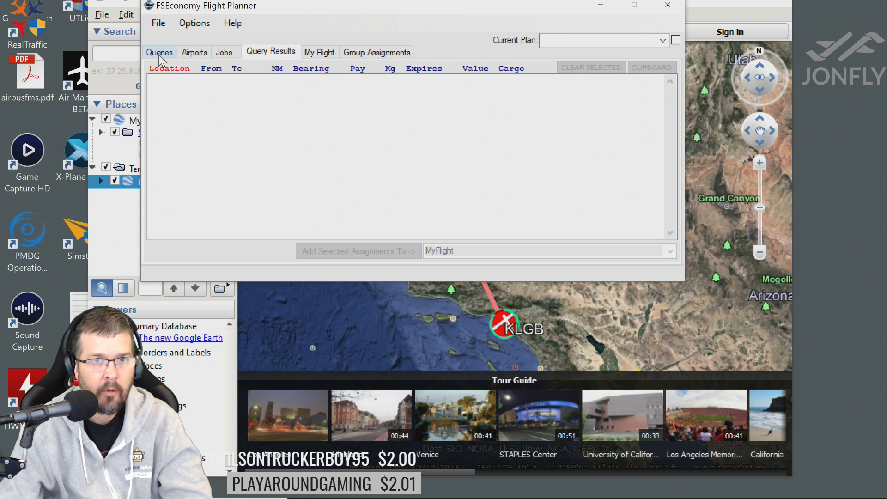
left_click(160, 52)
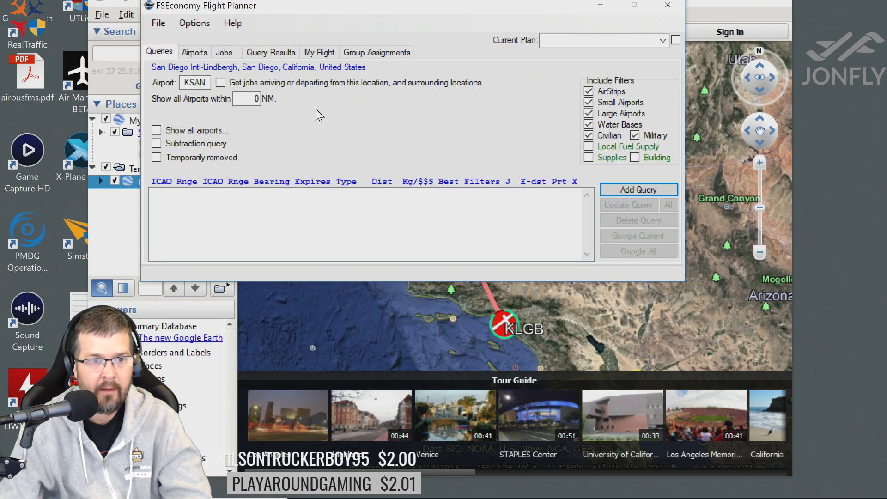
mouse_move(220, 83)
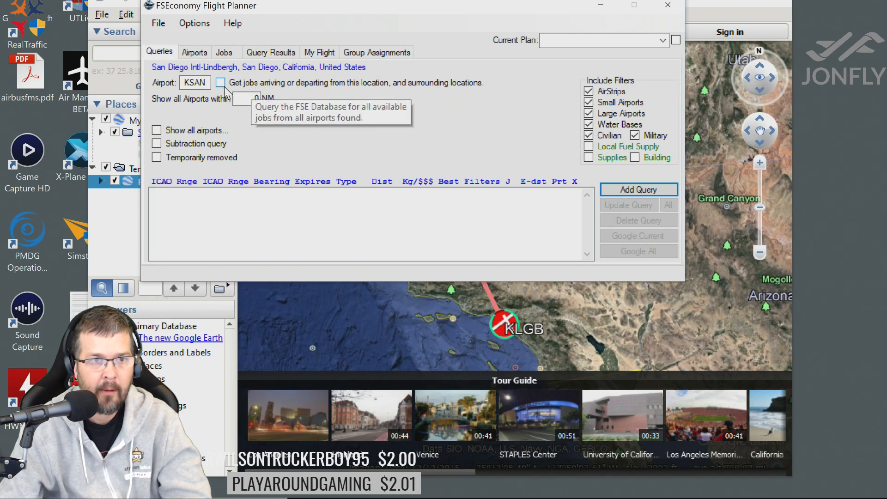
left_click(220, 83)
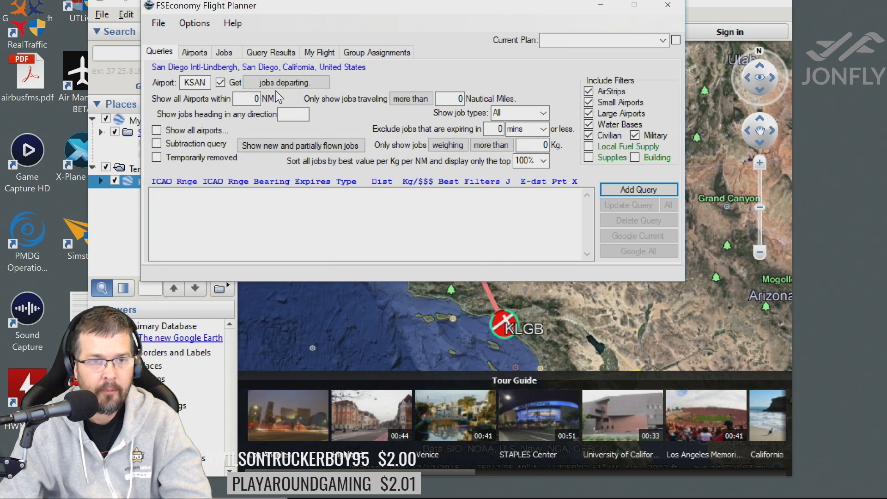
mouse_move(286, 82)
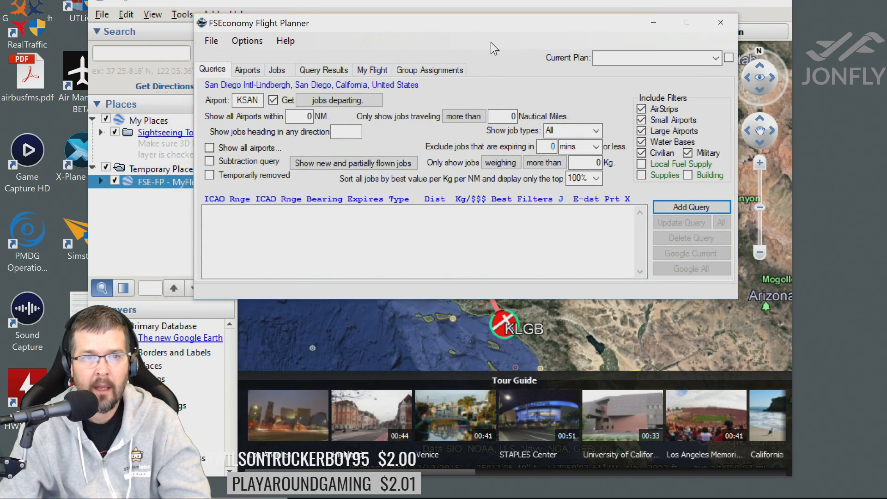
mouse_move(334, 129)
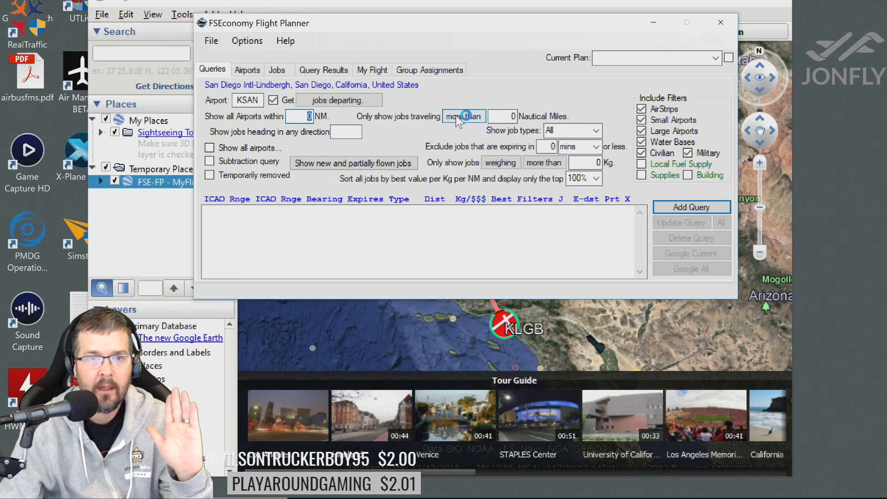
- Filter jobs to bearing 350° and a distance condition of less than 1500 NM
left_click(346, 131)
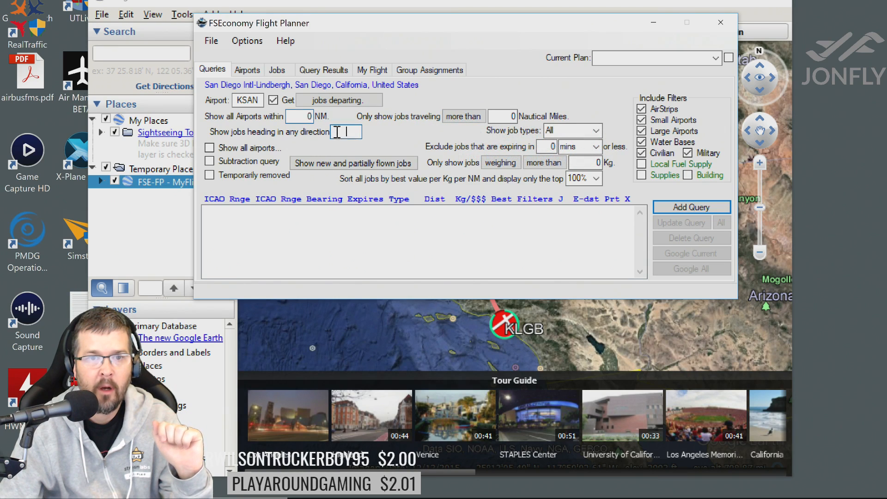
type("3")
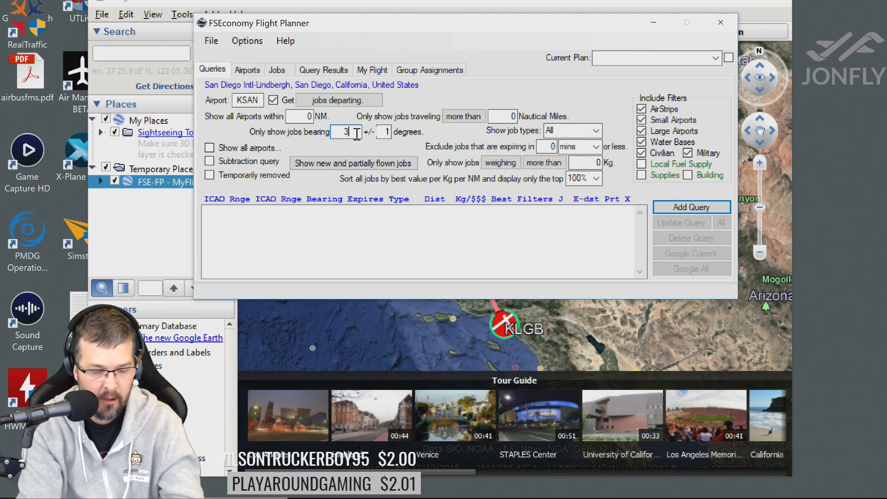
type("50")
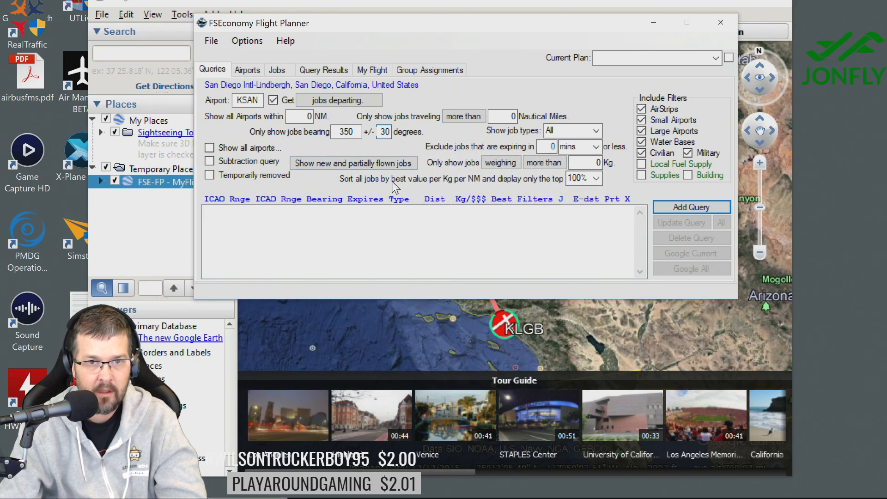
mouse_move(467, 137)
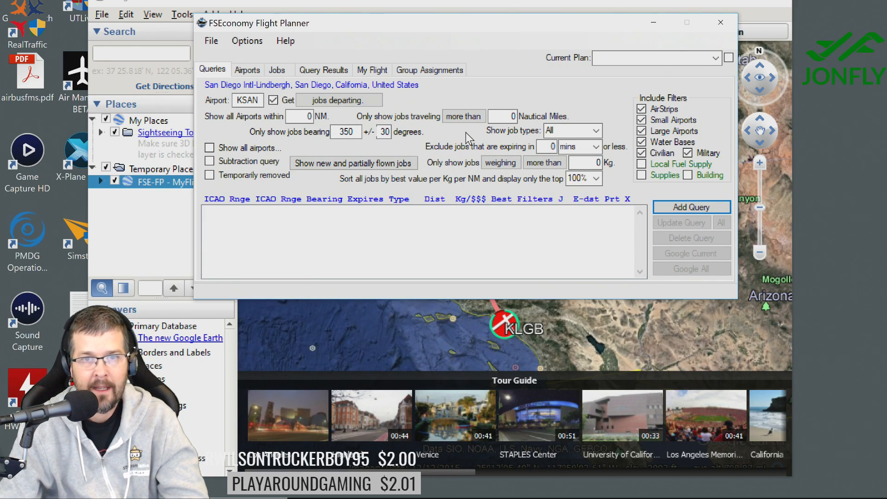
left_click(463, 117)
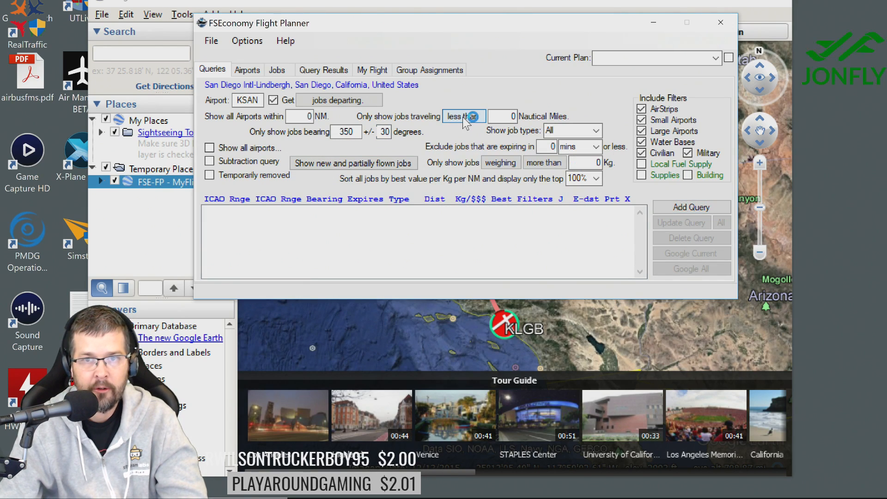
left_click(464, 116)
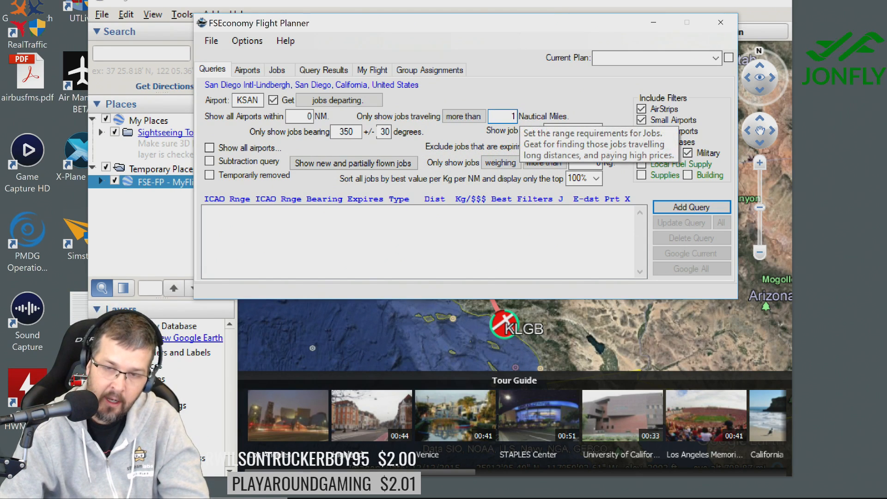
type("0")
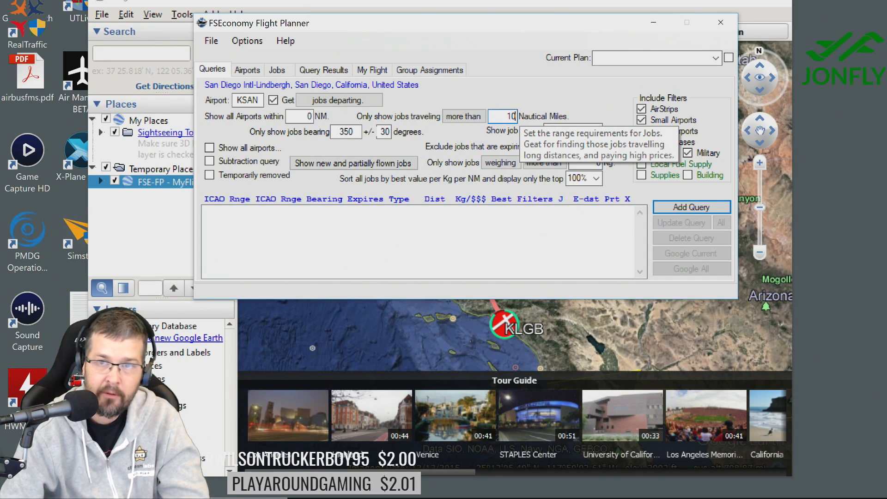
left_click(463, 116)
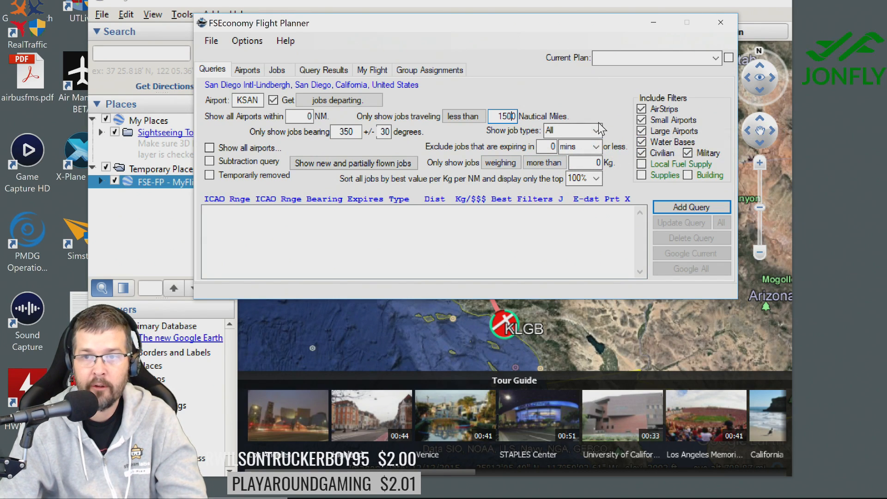
- Keep all job types, exclude water bases and airstrips, keep military, and add the query
left_click(594, 130)
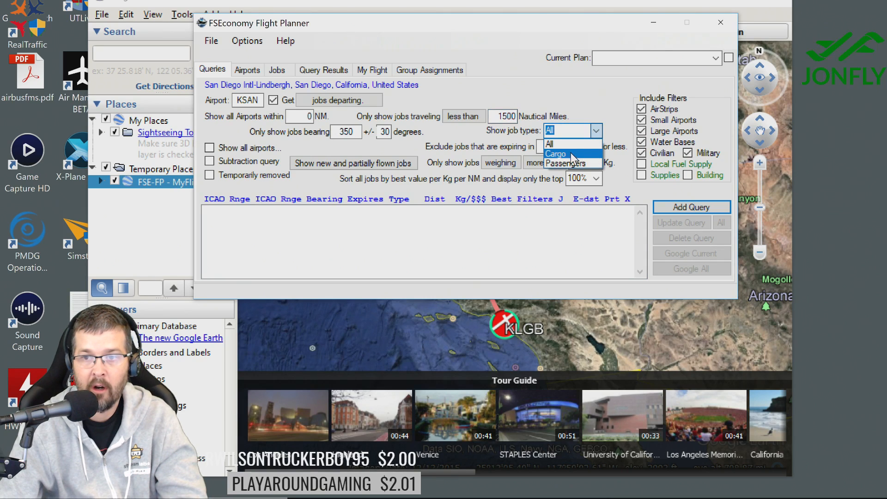
left_click(549, 143)
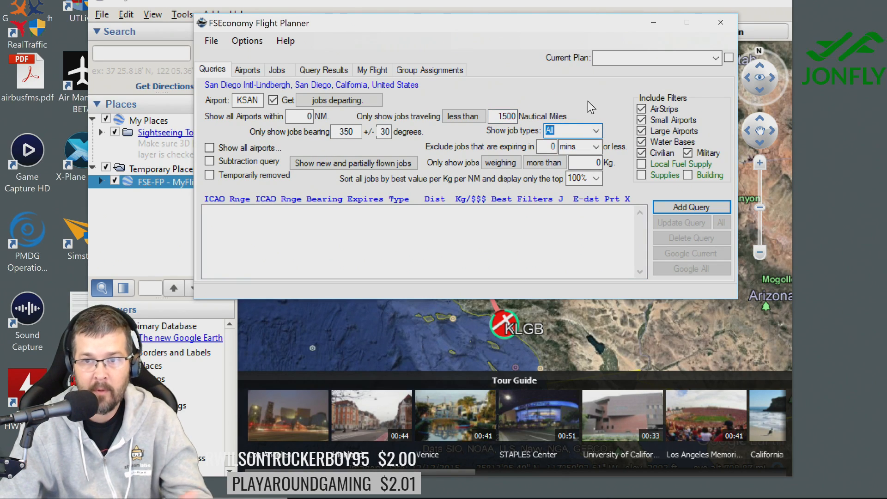
mouse_move(411, 130)
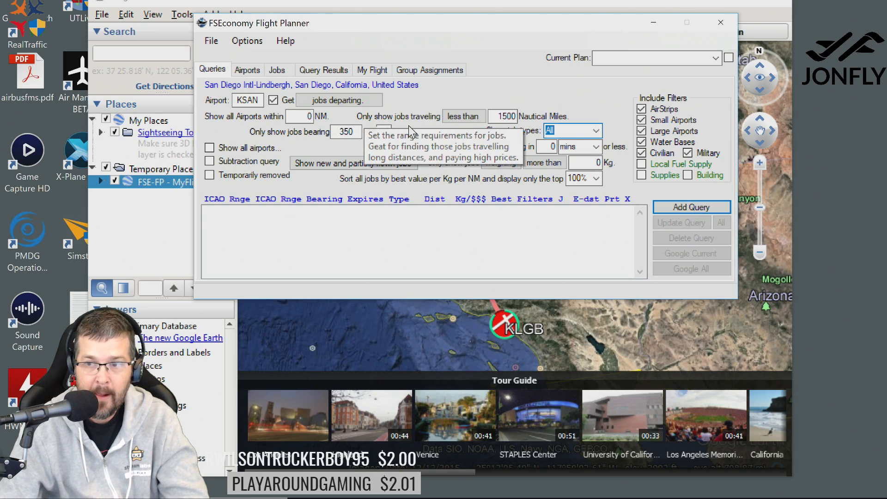
mouse_move(622, 128)
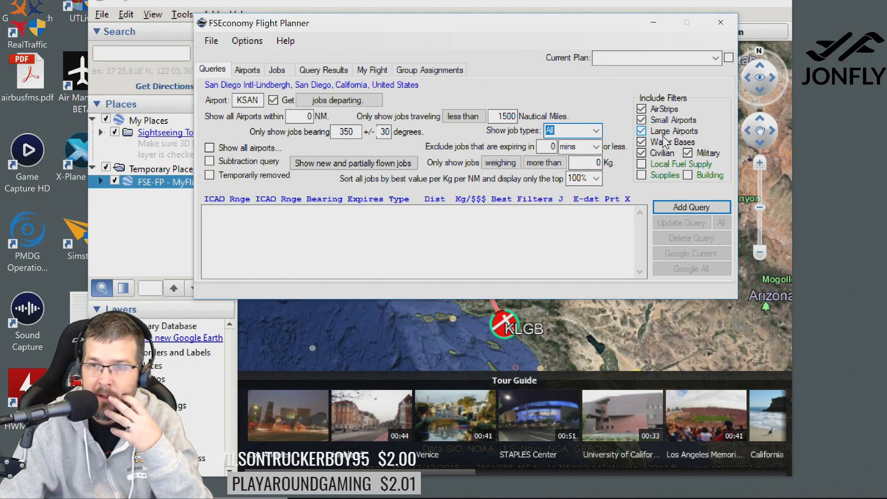
left_click(641, 130)
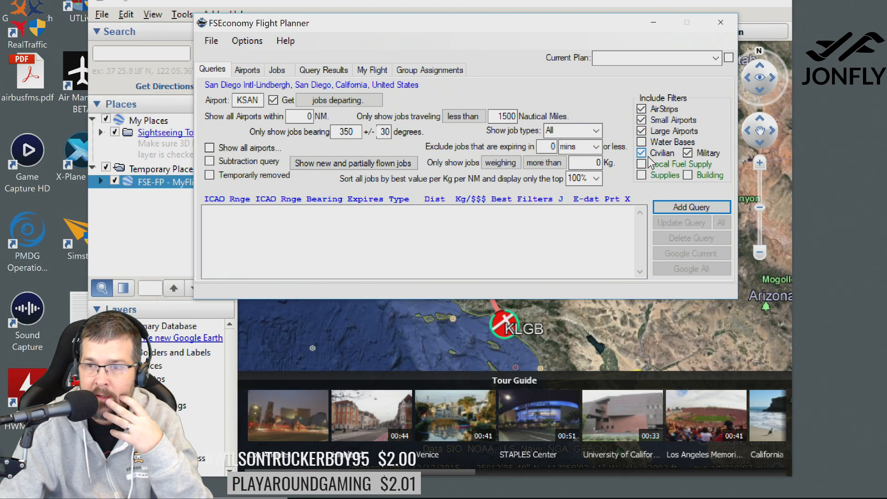
left_click(687, 153)
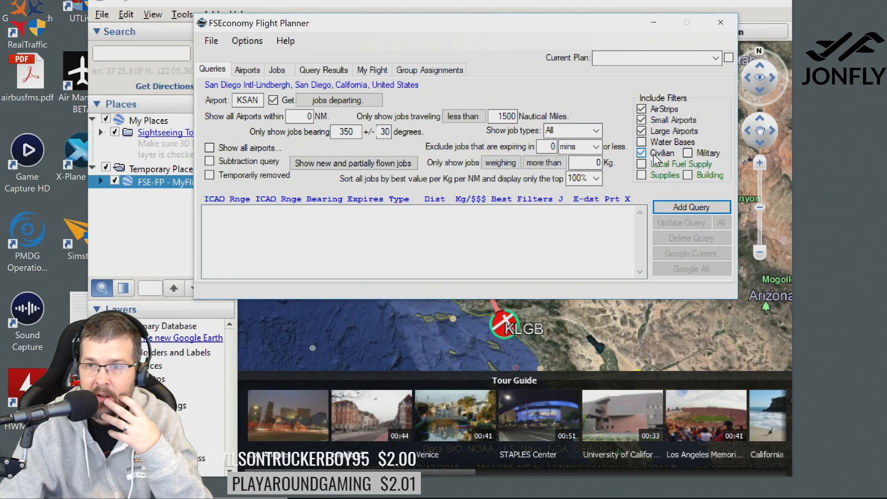
left_click(686, 153)
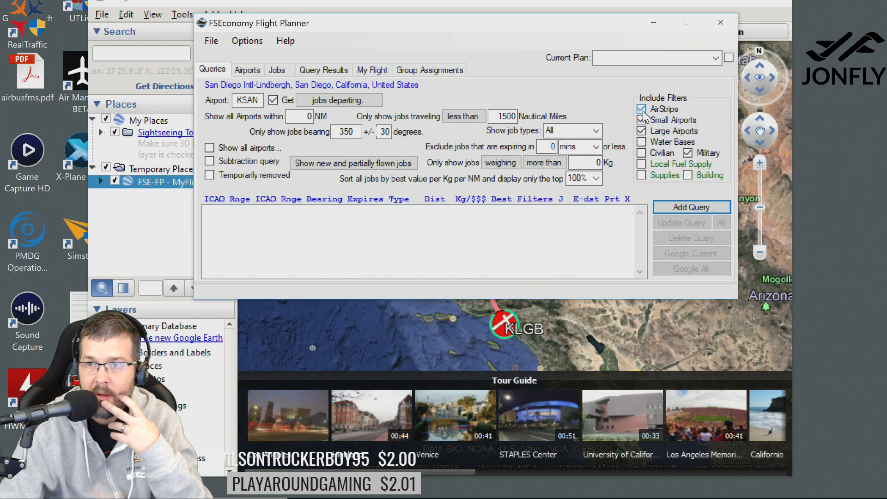
left_click(641, 109)
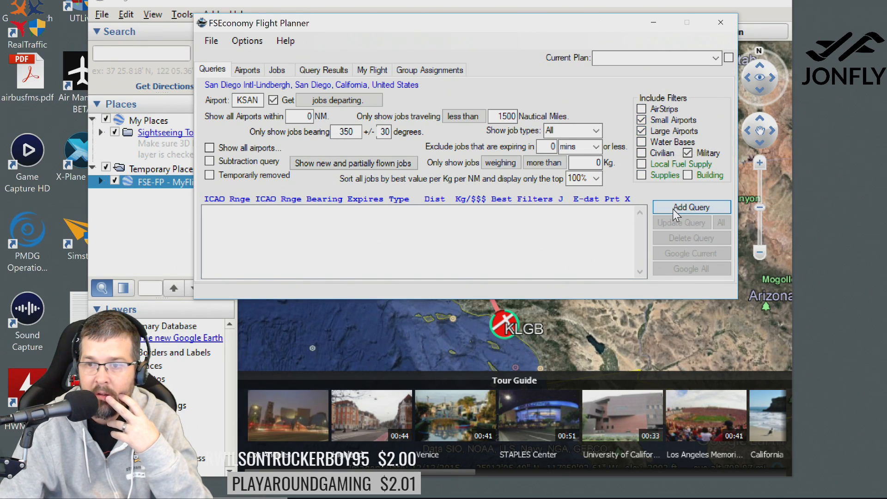
left_click(691, 207)
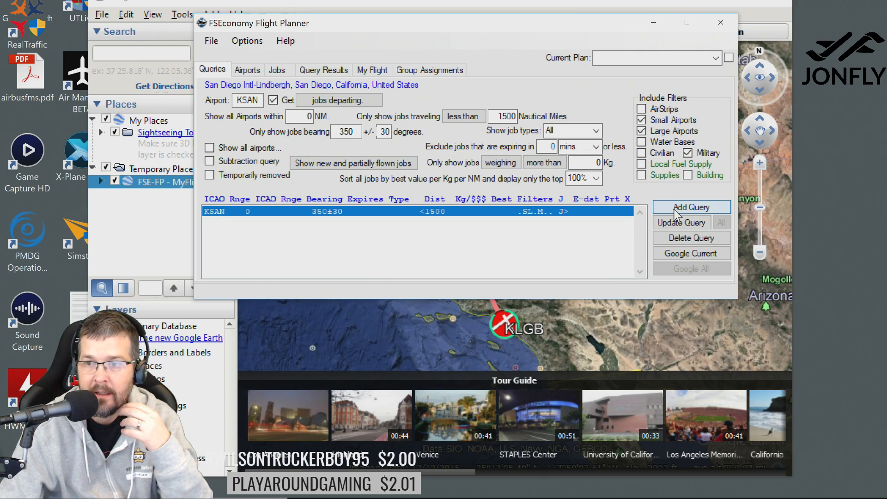
mouse_move(682, 214)
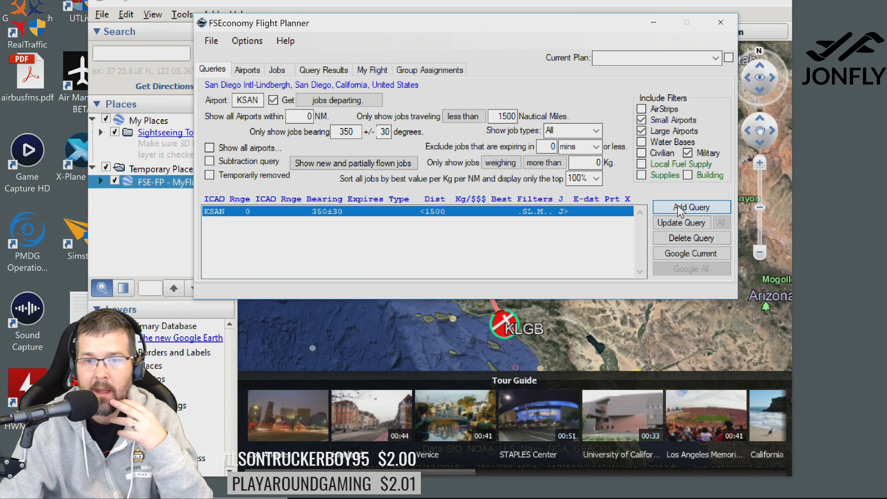
mouse_move(692, 253)
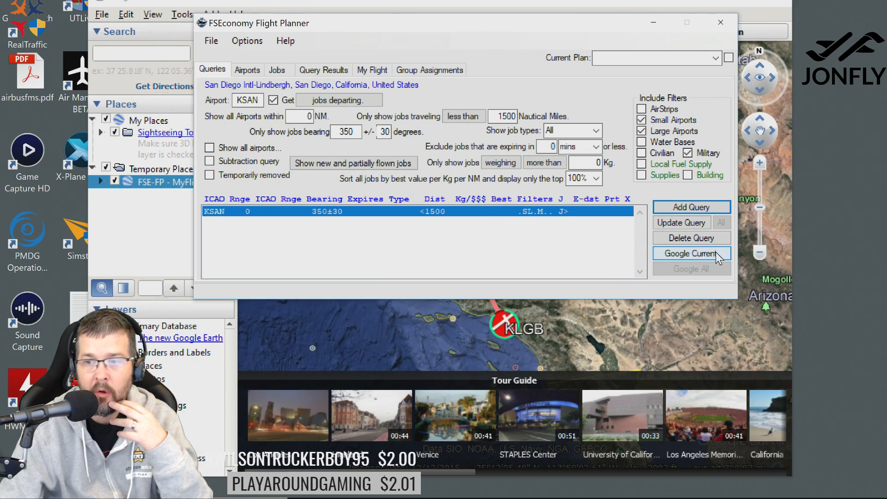
- Send the current query to Google Earth, confirming the criteria changes in the warning
left_click(692, 254)
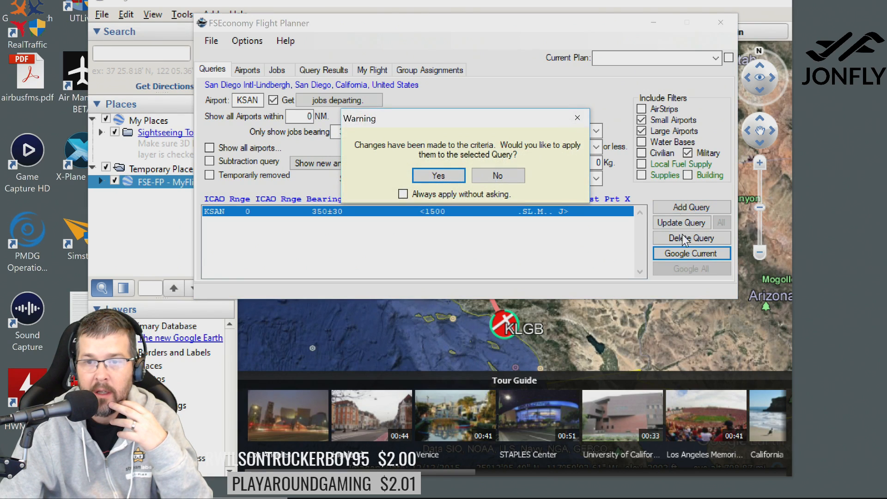
mouse_move(512, 146)
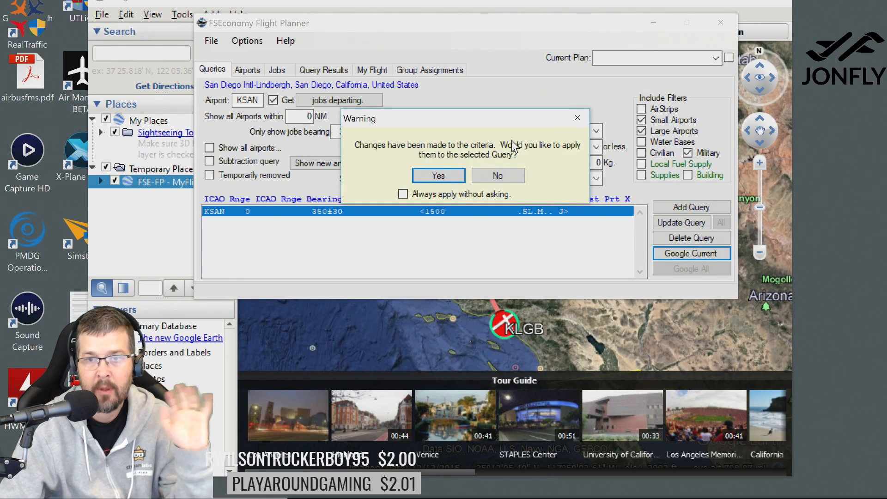
mouse_move(472, 135)
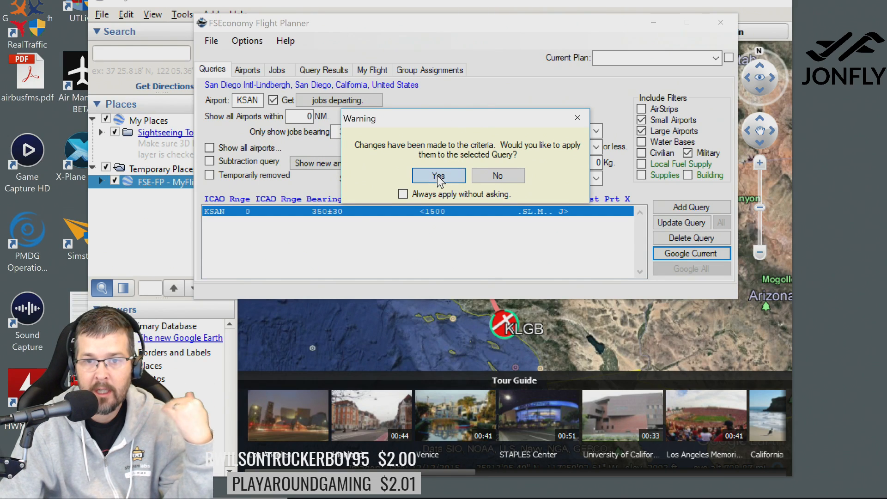
left_click(438, 176)
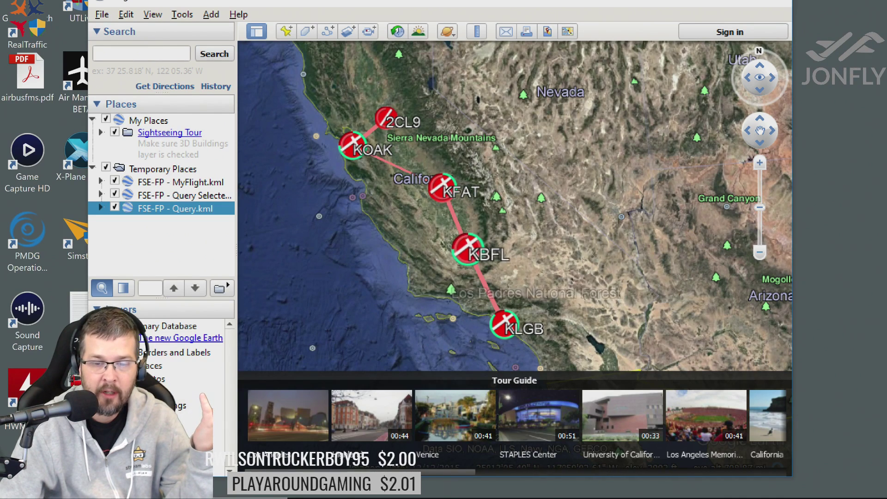
- Bring the Flight Planner window back in front of Google Earth
left_click(485, 483)
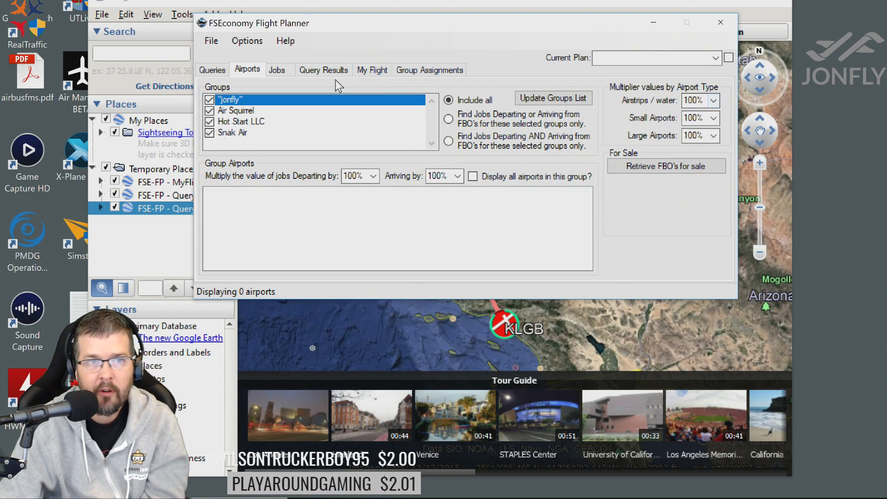
- Re-include airstrips in the KSAN query, update it and resend it to Google Earth
left_click(212, 69)
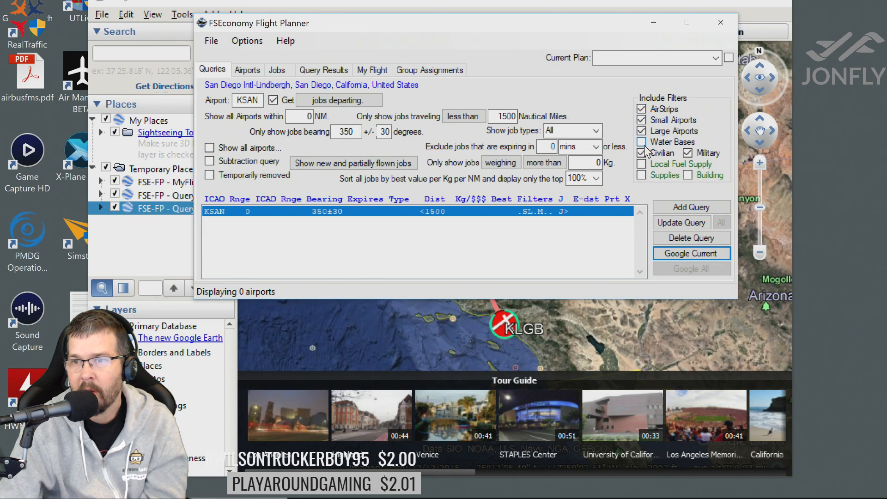
left_click(642, 142)
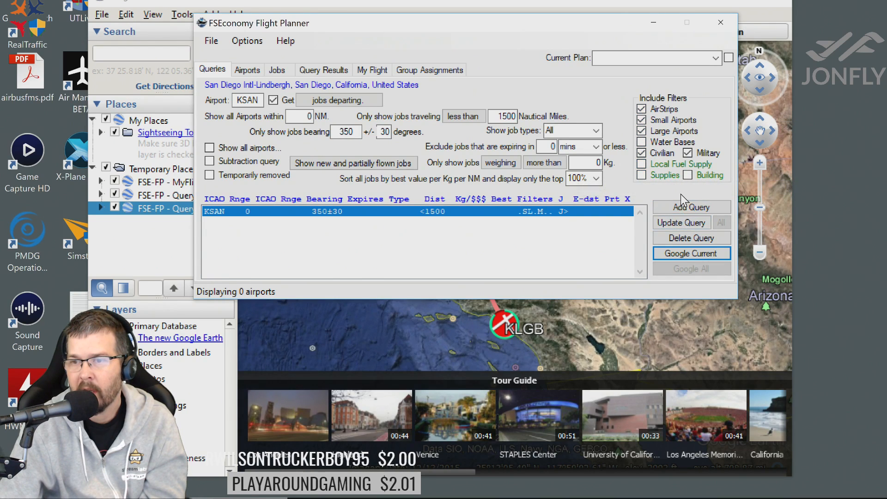
left_click(691, 253)
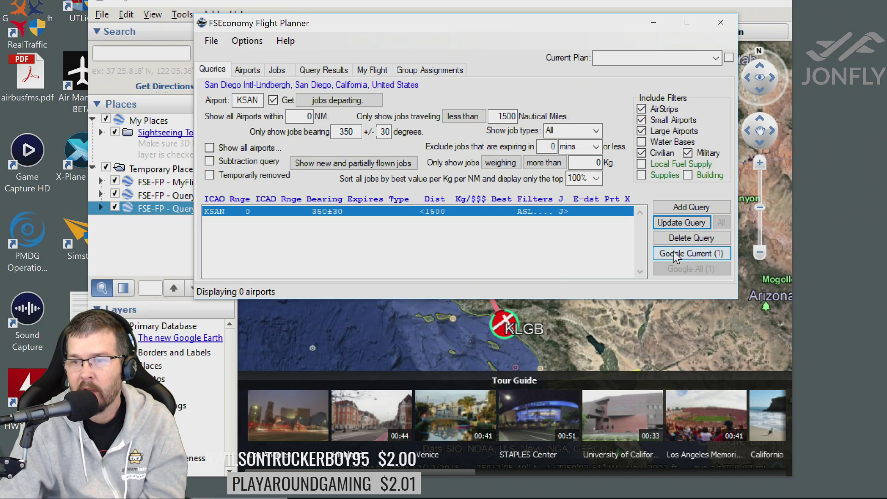
left_click(691, 253)
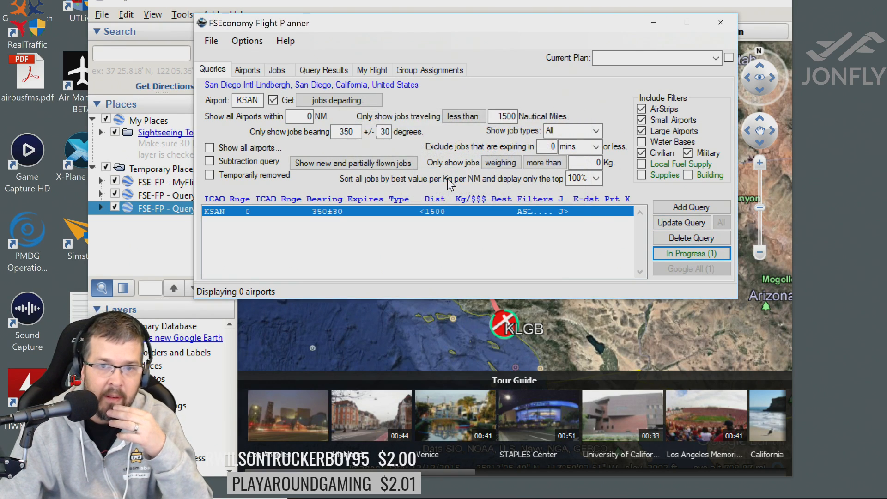
left_click(323, 69)
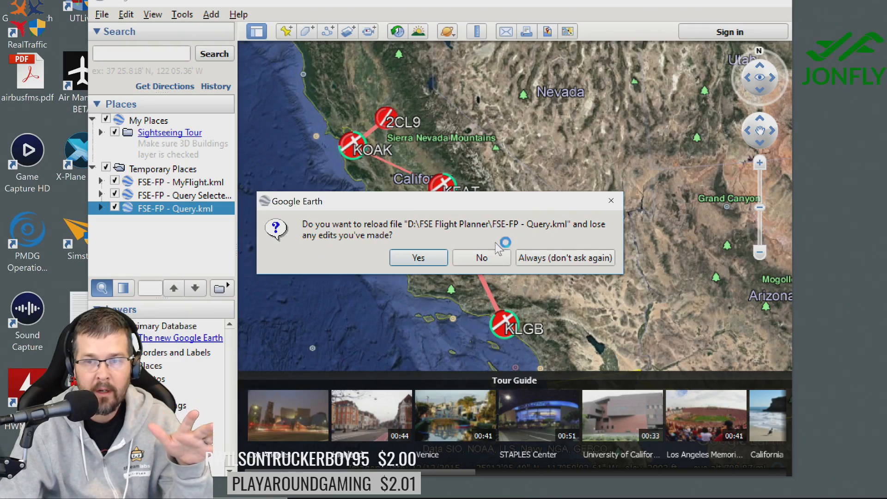
- Reload both query files in Google Earth and inspect job paths, including KCNO arrivals
left_click(417, 257)
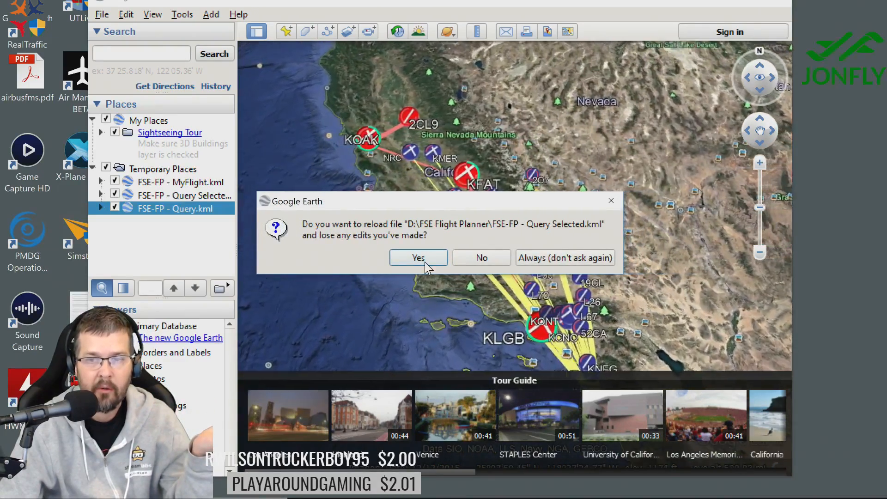
left_click(418, 258)
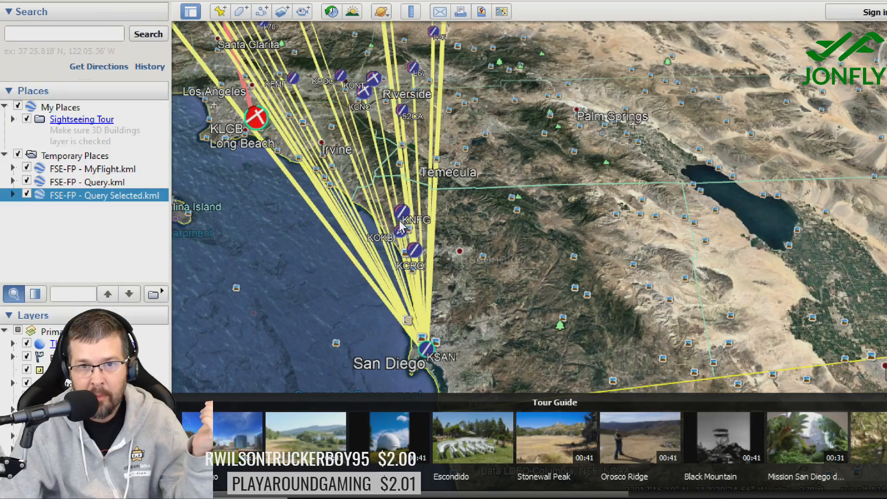
scroll("up", 3)
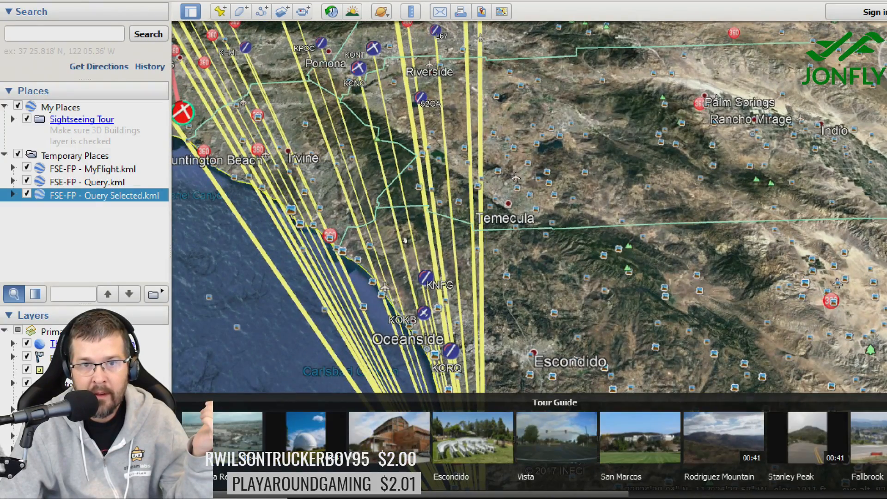
left_click(359, 62)
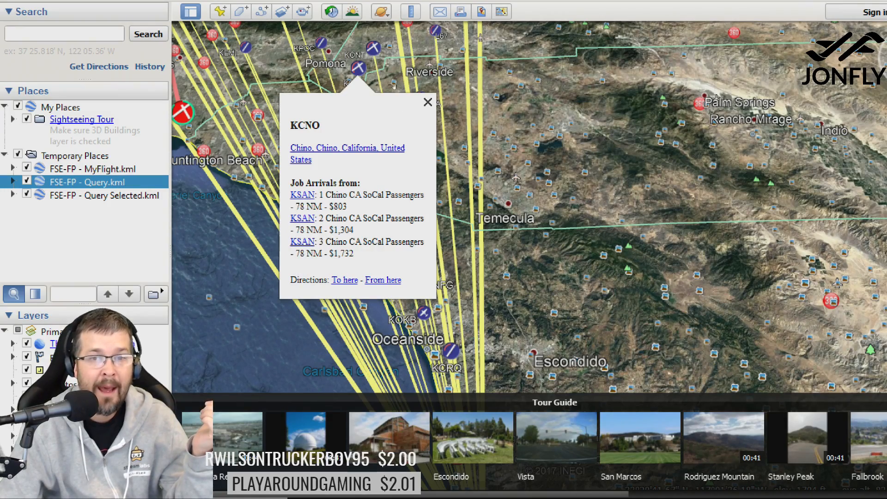
left_click(428, 102)
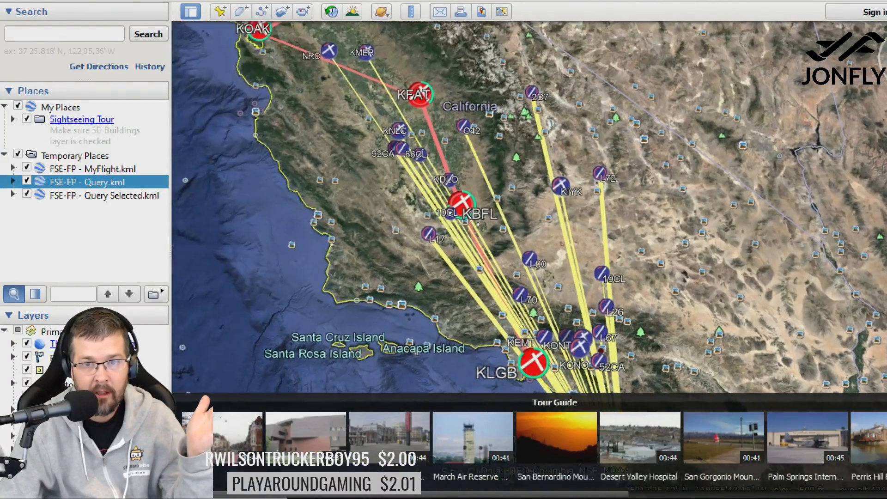
- Limit the KSAN query to bearing 350 ±10° under 150 NM and send it to Google Earth
left_click(94, 168)
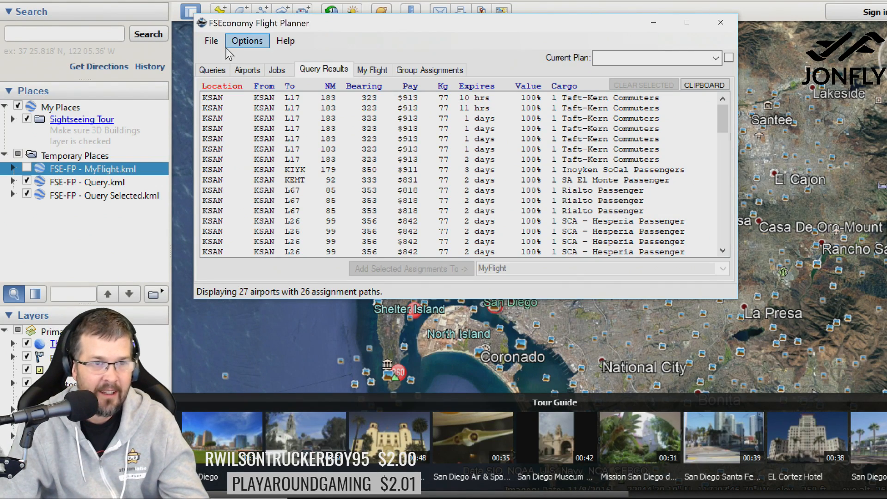
left_click(276, 69)
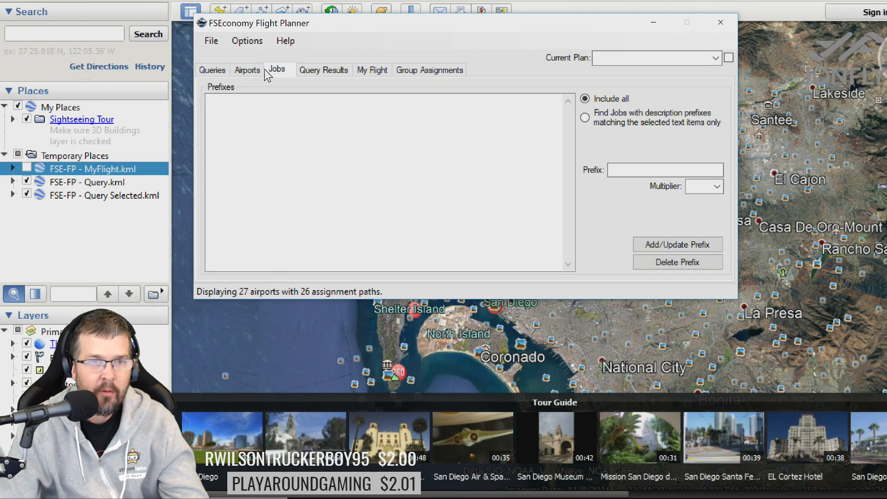
left_click(213, 69)
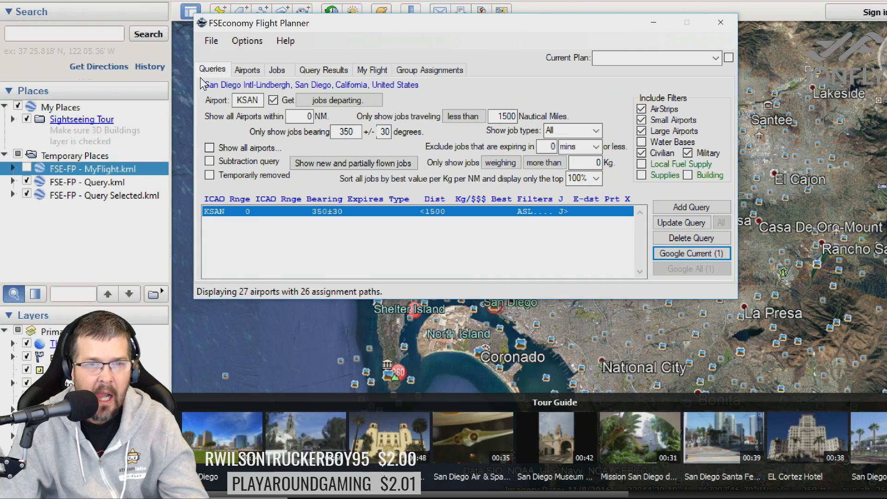
mouse_move(378, 135)
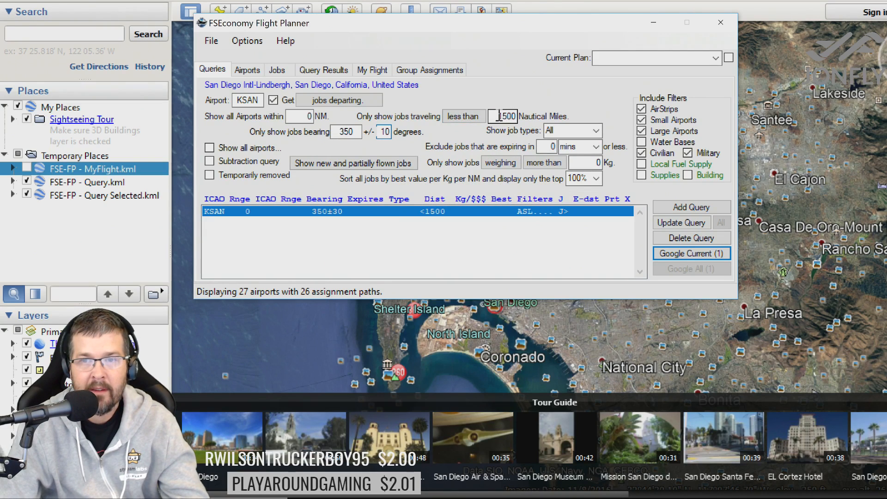
mouse_move(503, 116)
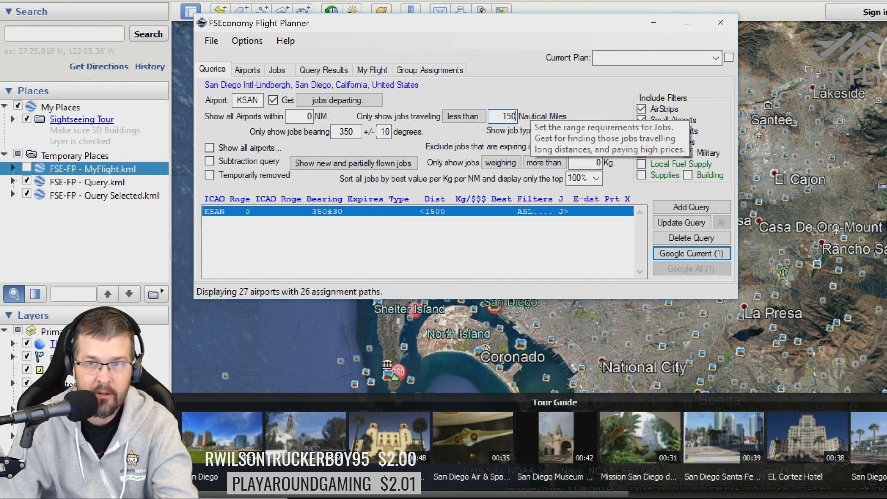
mouse_move(543, 119)
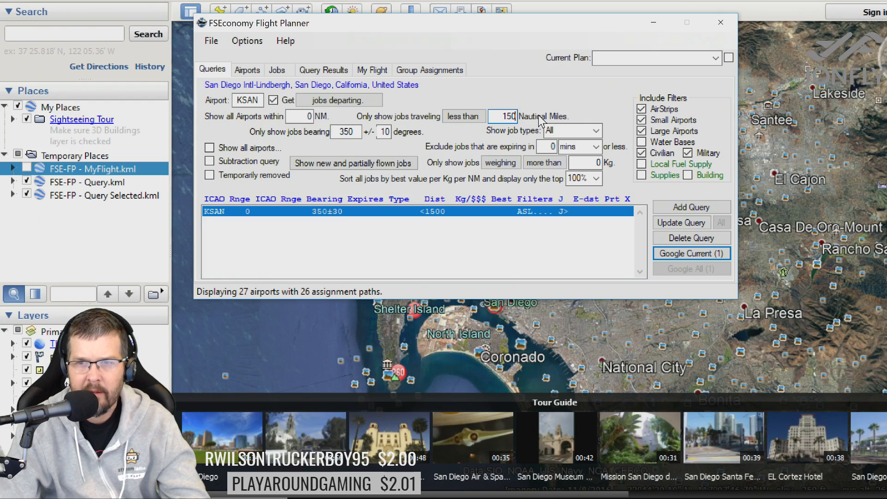
mouse_move(310, 149)
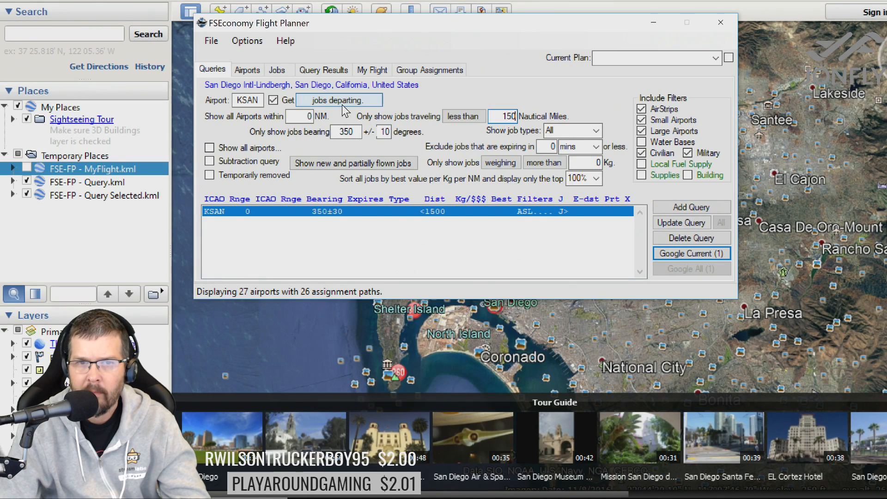
left_click(681, 223)
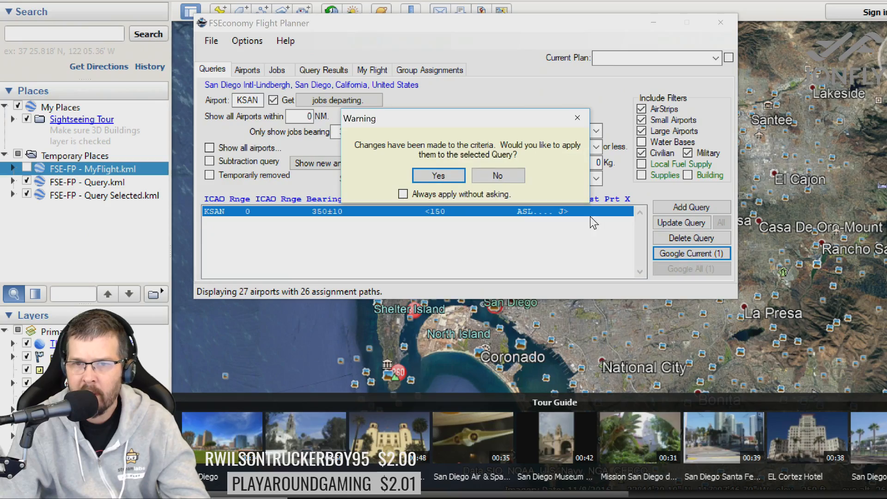
left_click(438, 176)
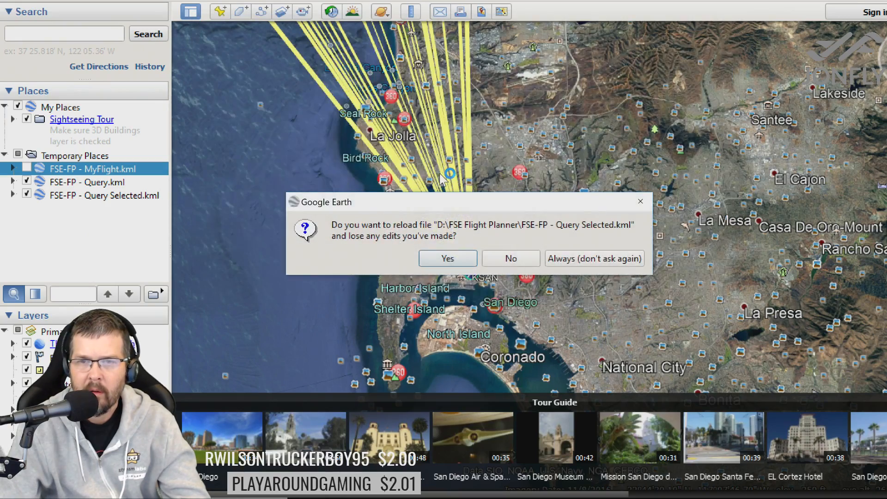
- Reload the narrowed KML, inspect the KPOC job placemark and follow its KSAN link to FSEconomy
left_click(448, 258)
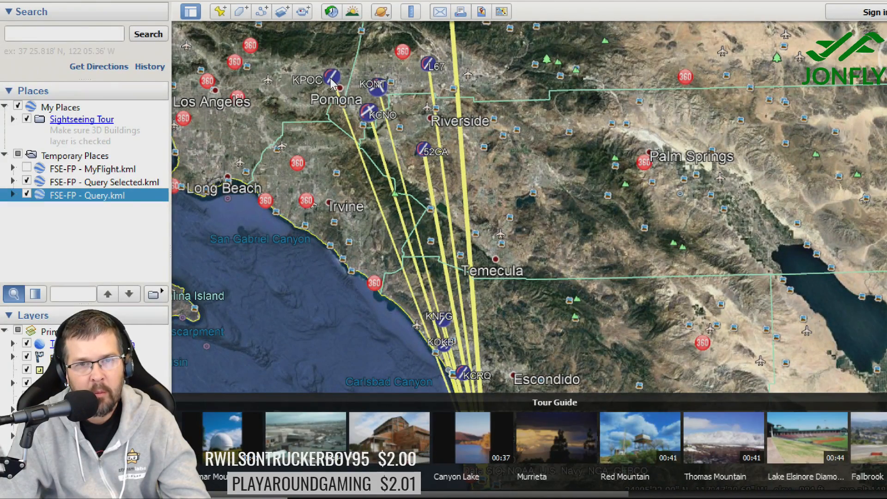
mouse_move(331, 85)
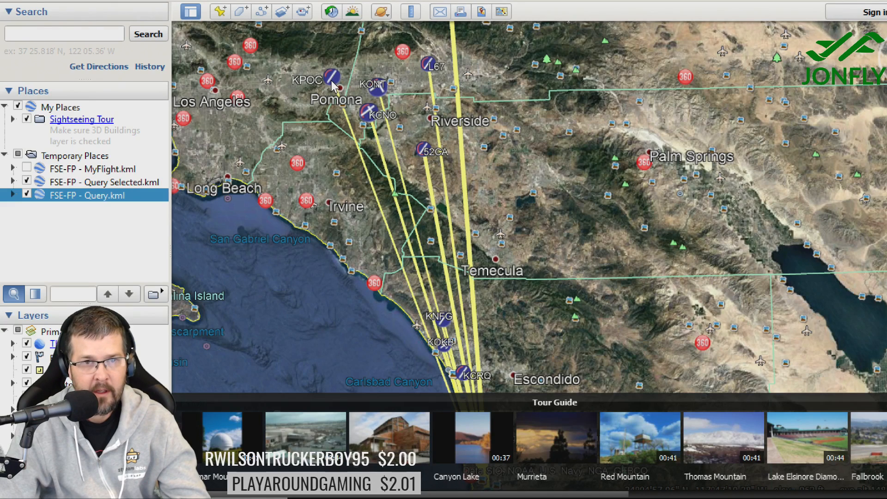
left_click(330, 78)
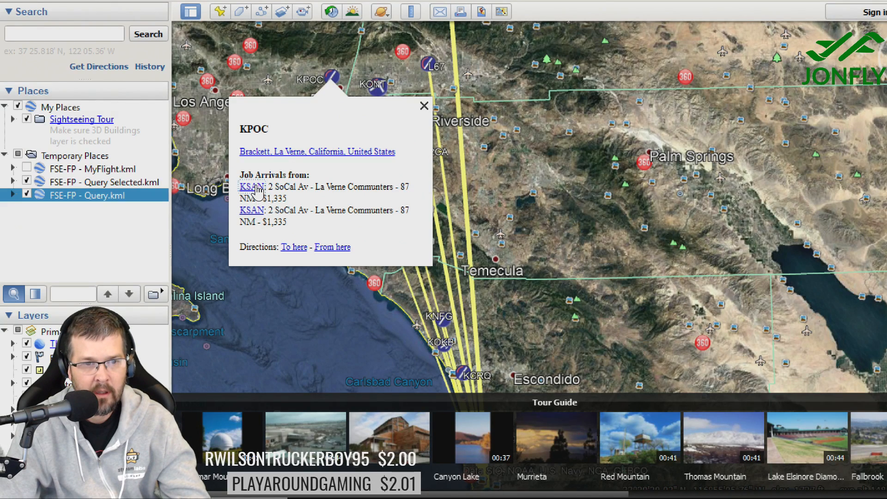
left_click(251, 187)
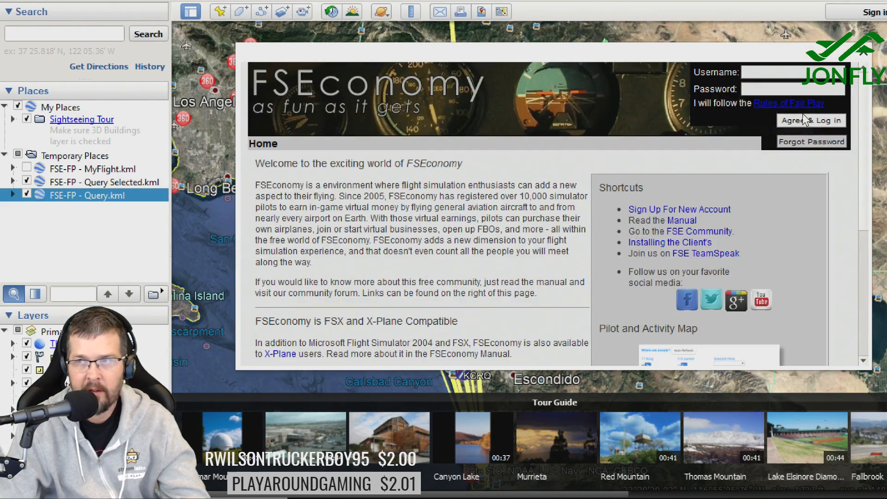
mouse_move(715, 101)
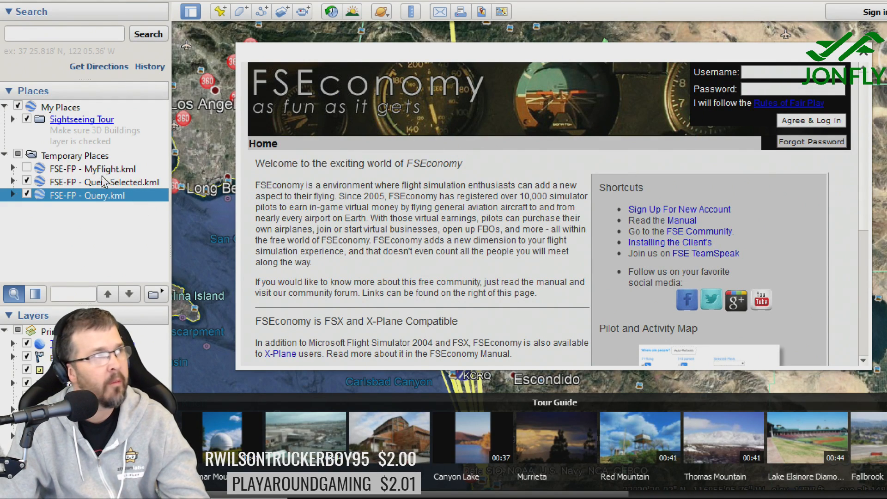
- Log into the FSEconomy site as 'jonfly' and look over the home page
left_click(793, 72)
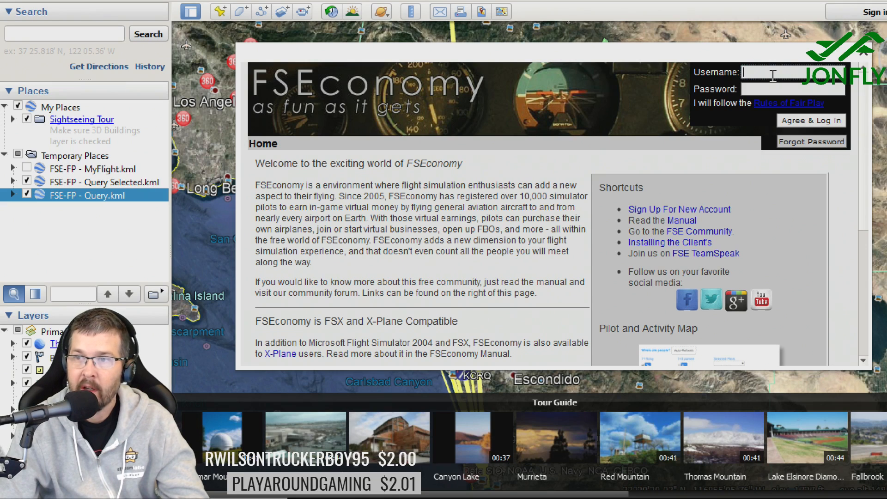
type("jonfly")
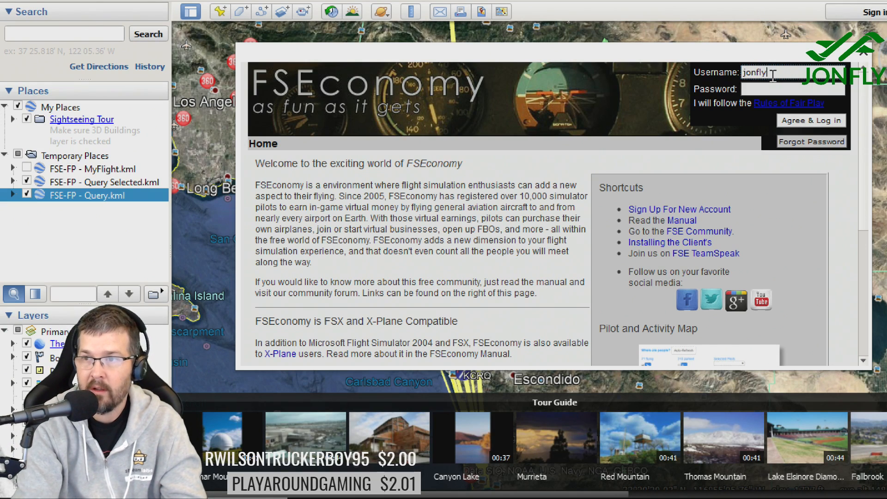
left_click(792, 88)
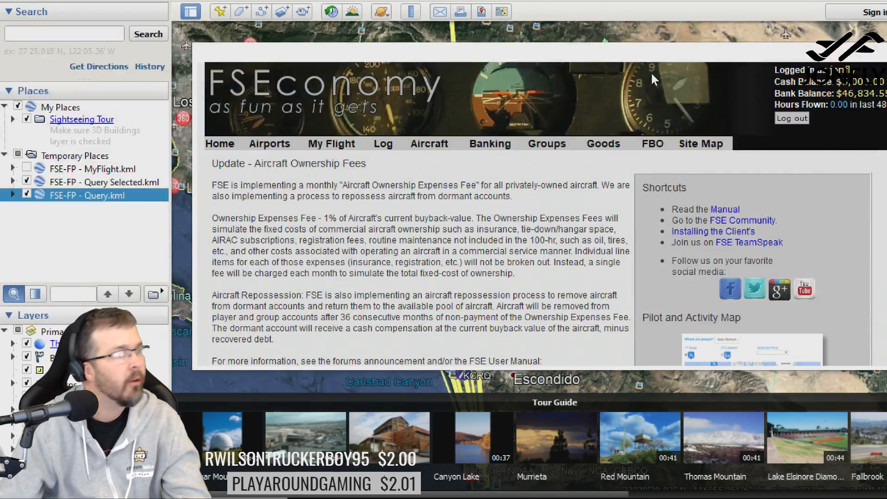
scroll("down", 3)
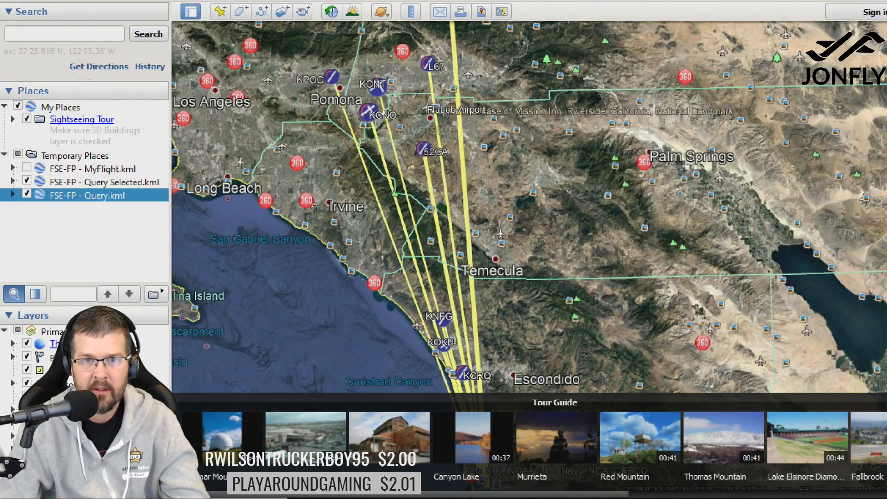
- Restore the flight planner showing KSAN results for 11 airports
left_click(332, 79)
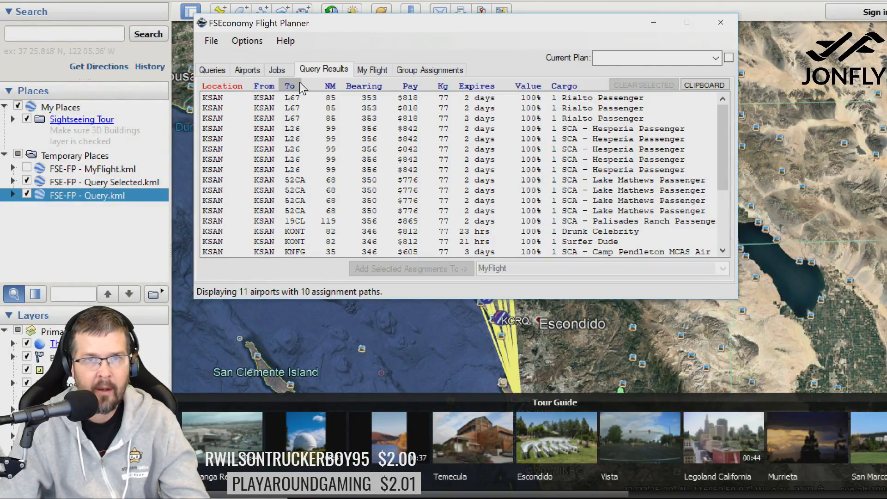
- Tour the Airports, Query Results and Group Assignments views, ending on the KSAN query criteria
left_click(212, 70)
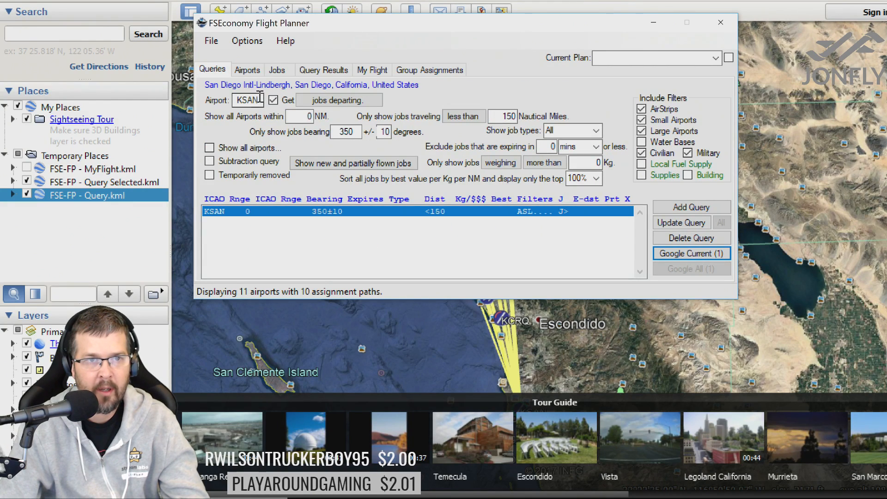
left_click(276, 69)
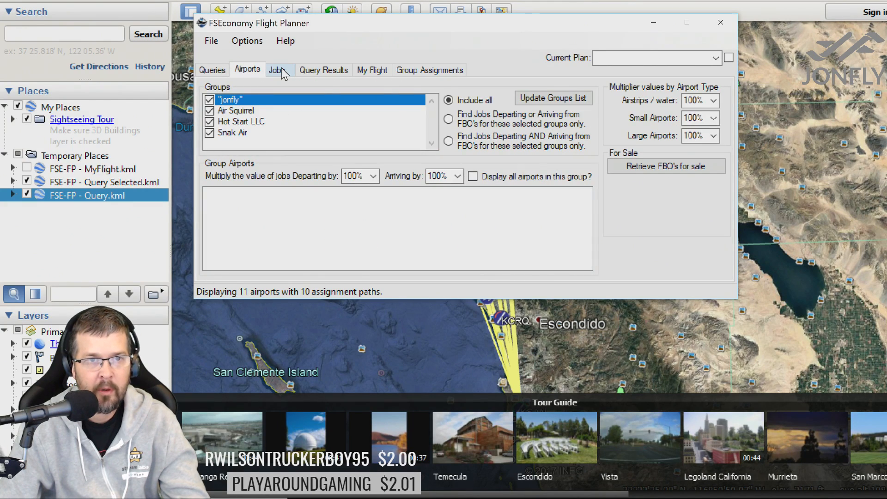
left_click(323, 69)
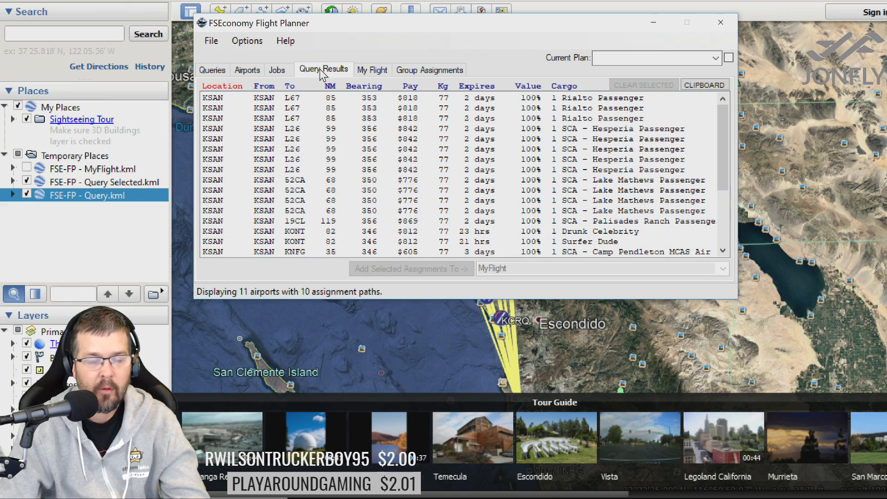
mouse_move(361, 70)
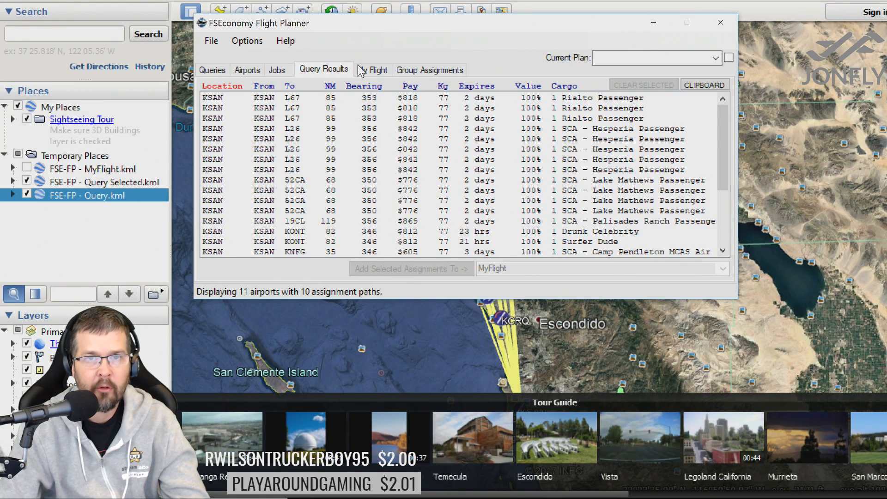
left_click(430, 69)
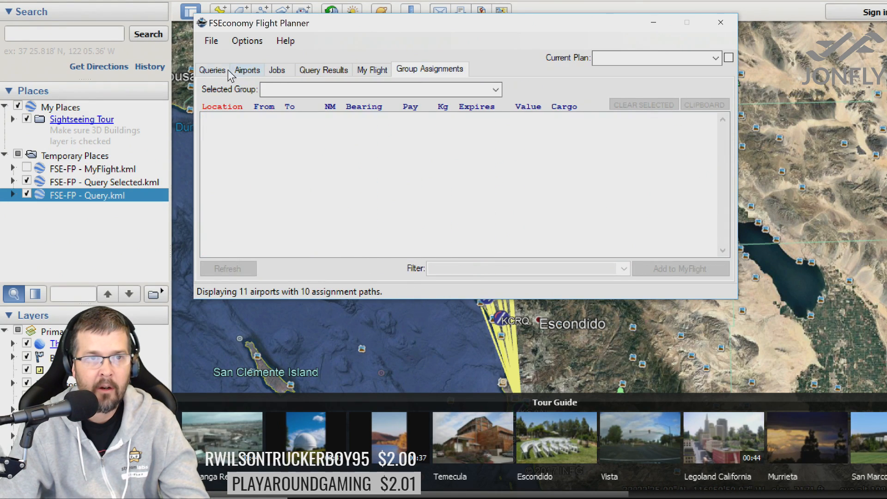
left_click(213, 70)
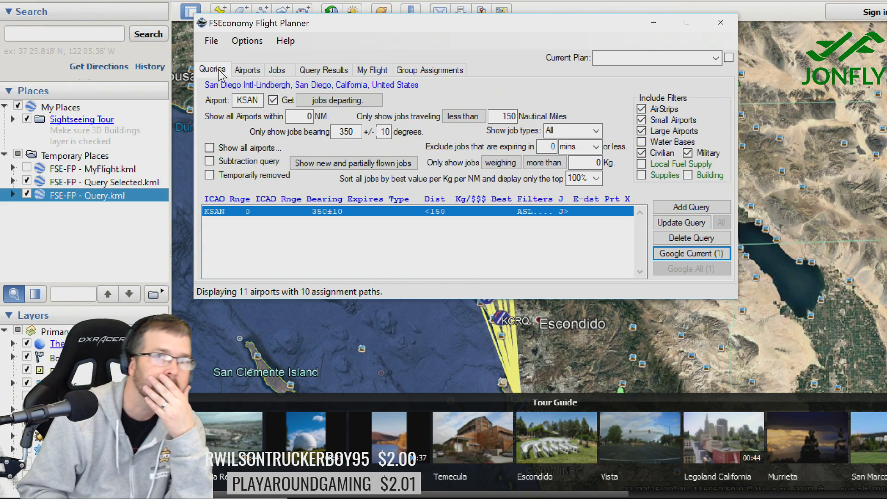
mouse_move(739, 30)
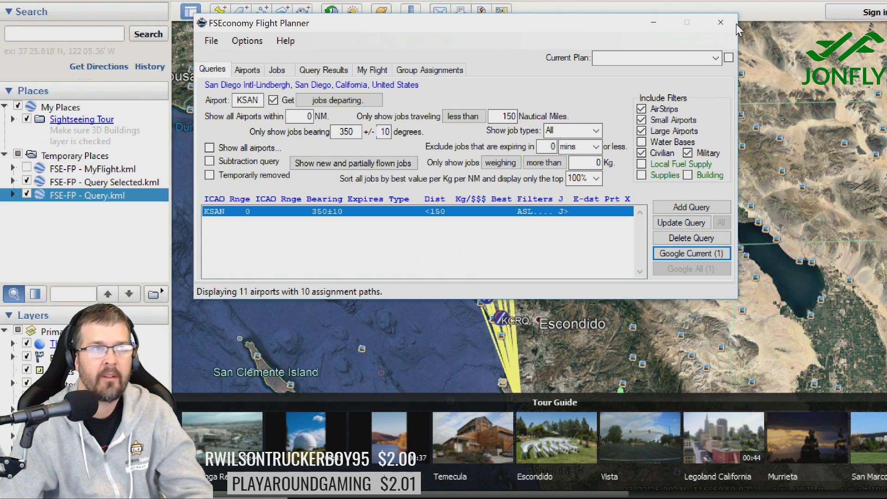
- Close the planner and begin a save file name with 's'
left_click(720, 22)
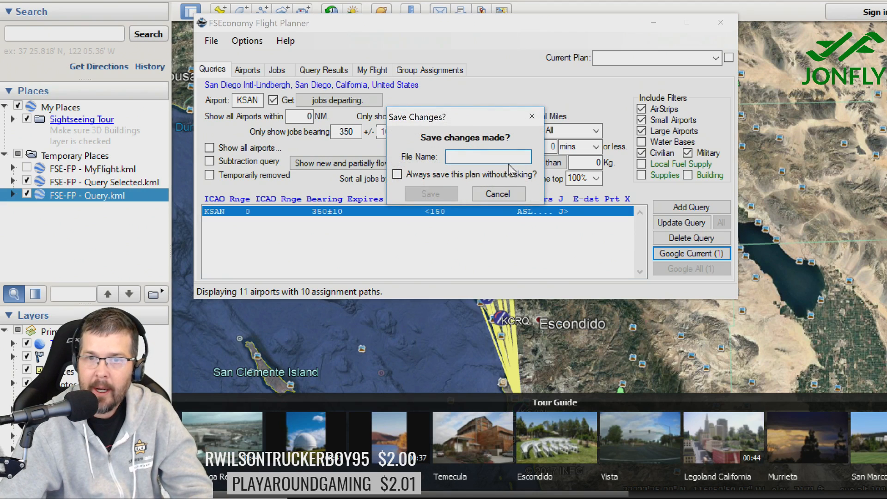
type("s")
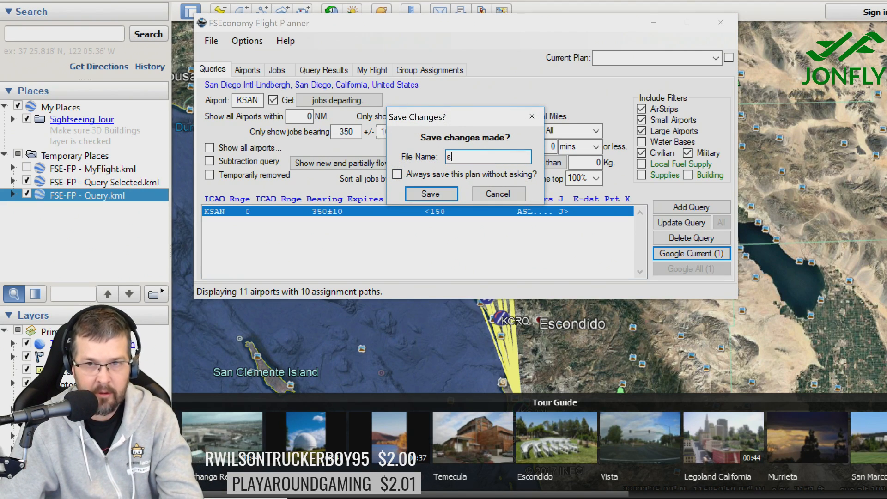